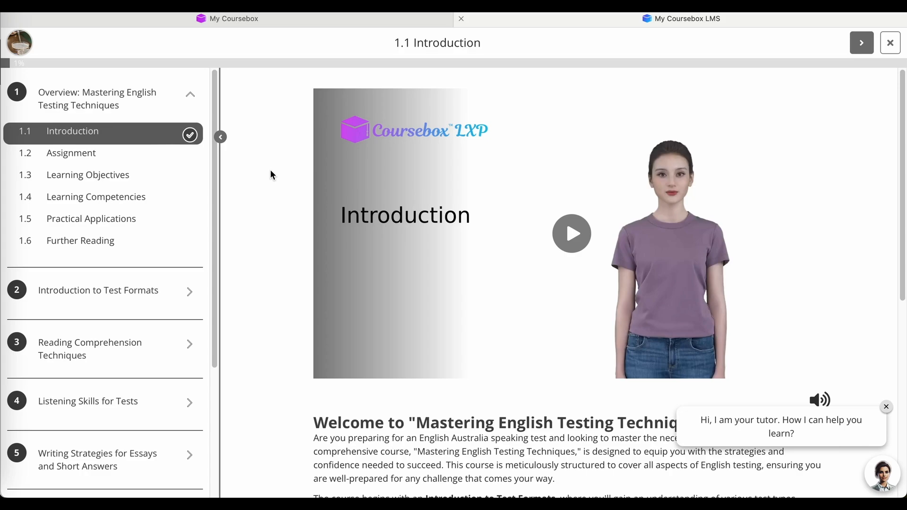
{"action": "mouse_move", "coordinate": [594, 236]}
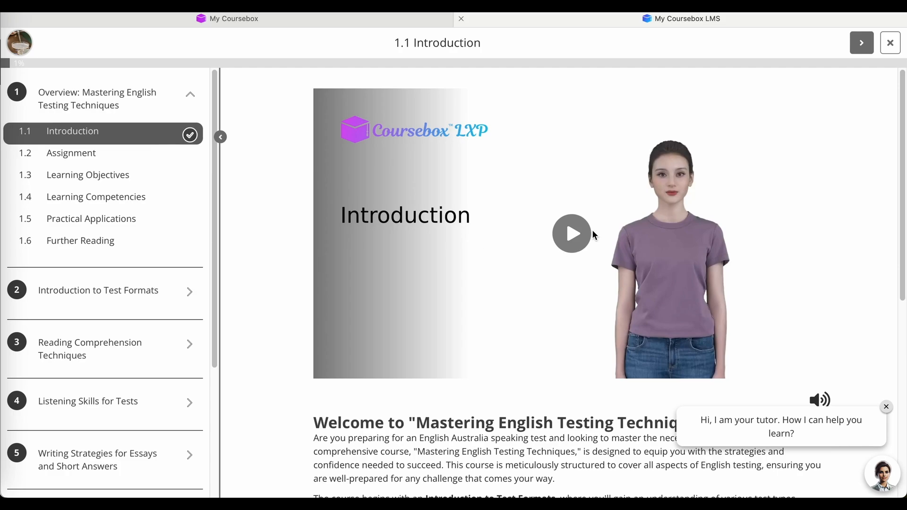
{"action": "mouse_move", "coordinate": [583, 233]}
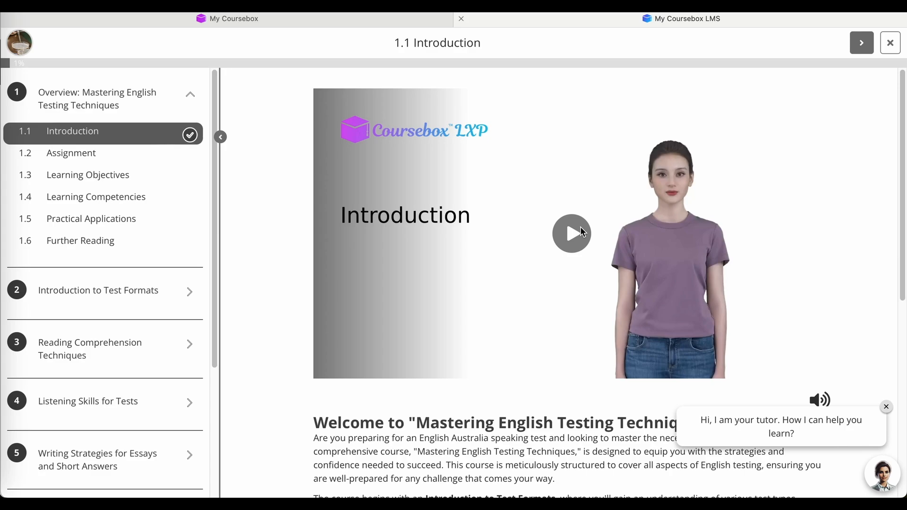
{"action": "mouse_move", "coordinate": [586, 242]}
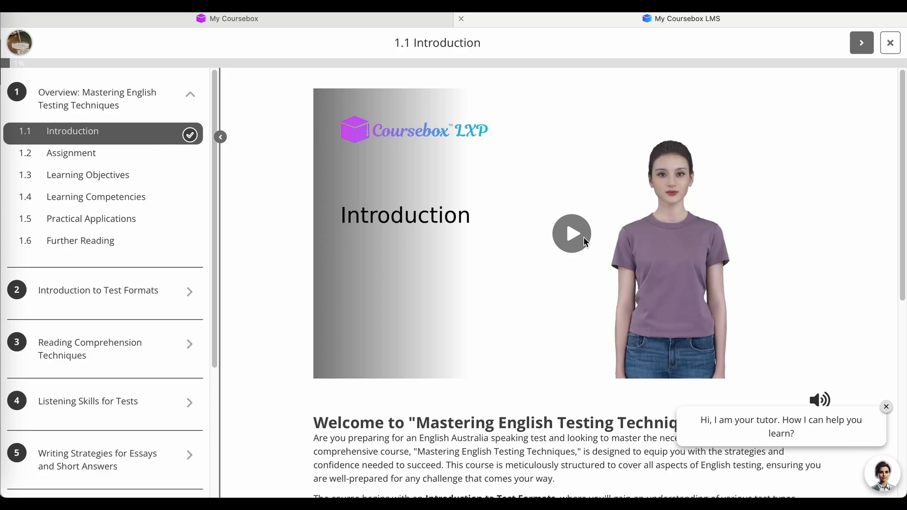
Start playing the avatar video on the 1.1 Introduction lesson
{"action": "left_click", "coordinate": [572, 233]}
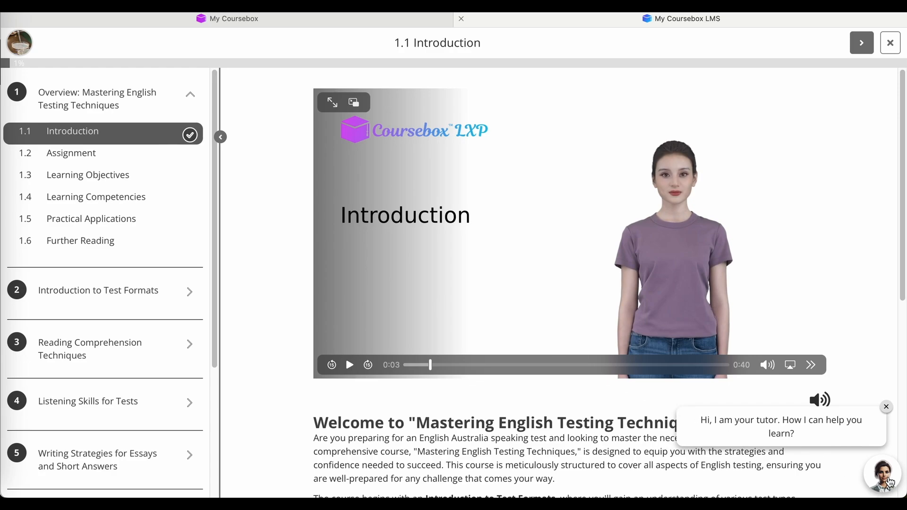
Send the AI tutor a 'Great' message in its chat
{"action": "left_click", "coordinate": [881, 473]}
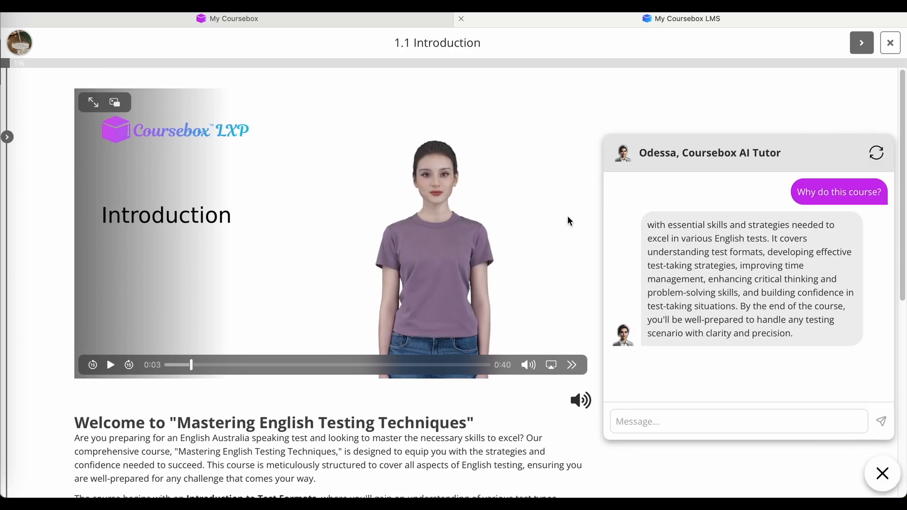
{"action": "mouse_move", "coordinate": [576, 234]}
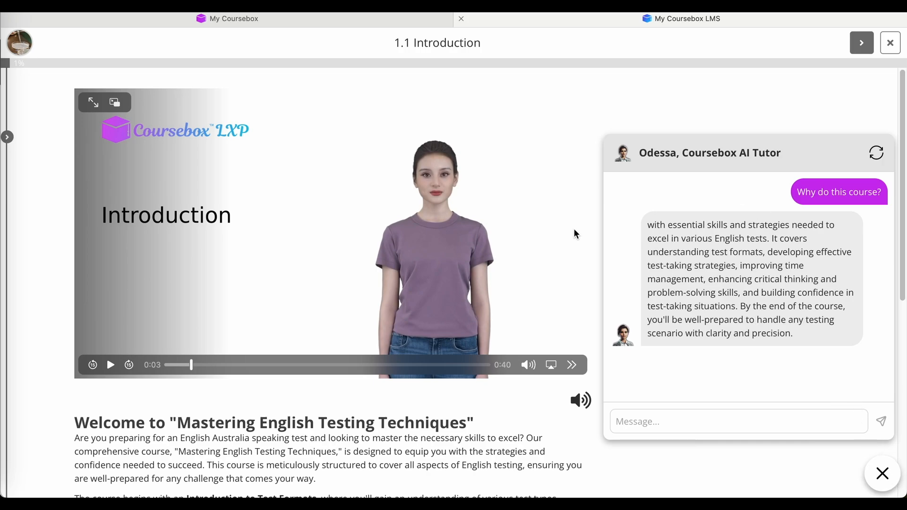
{"action": "mouse_move", "coordinate": [604, 319]}
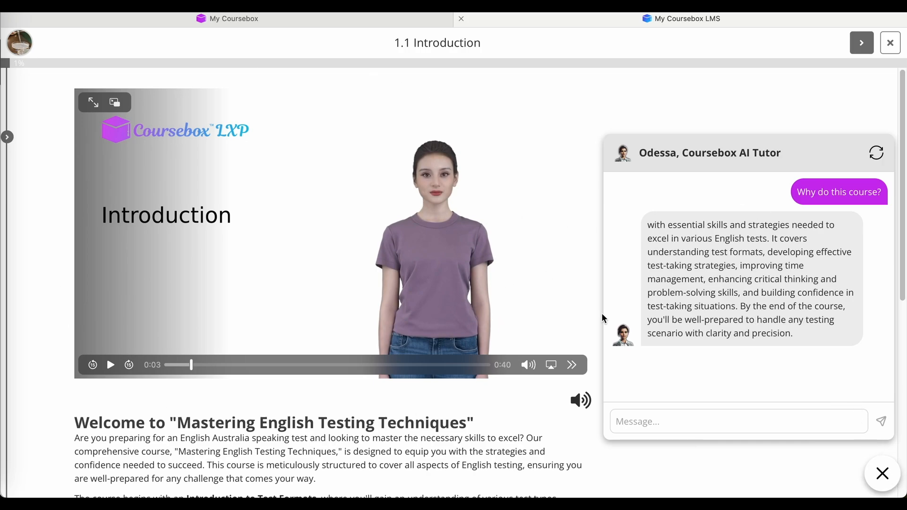
{"action": "left_click", "coordinate": [739, 422]}
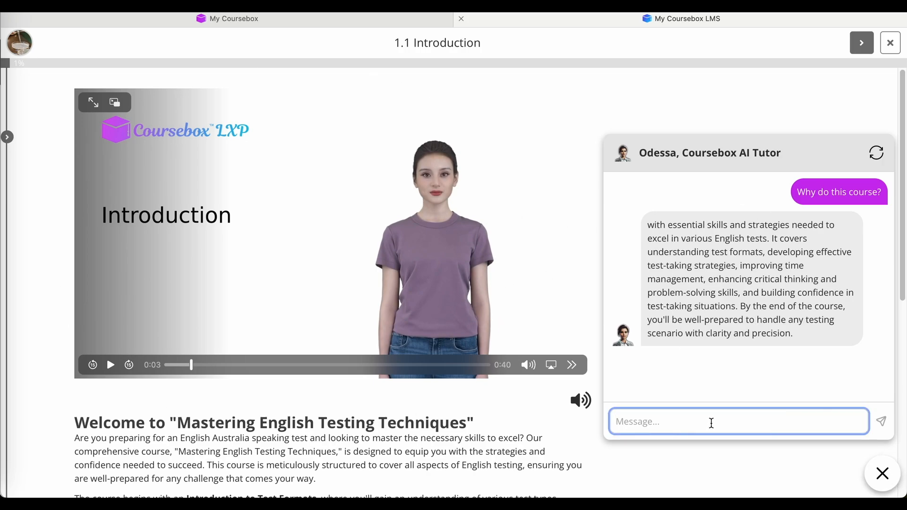
{"action": "type", "text": "Great"}
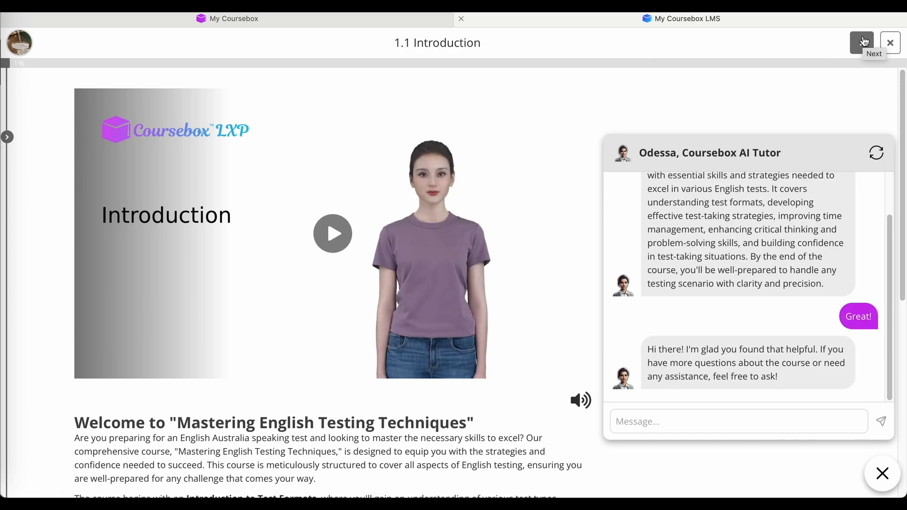
Advance to the 1.2 Assignment lesson and read its brief and grading criteria
{"action": "left_click", "coordinate": [862, 42]}
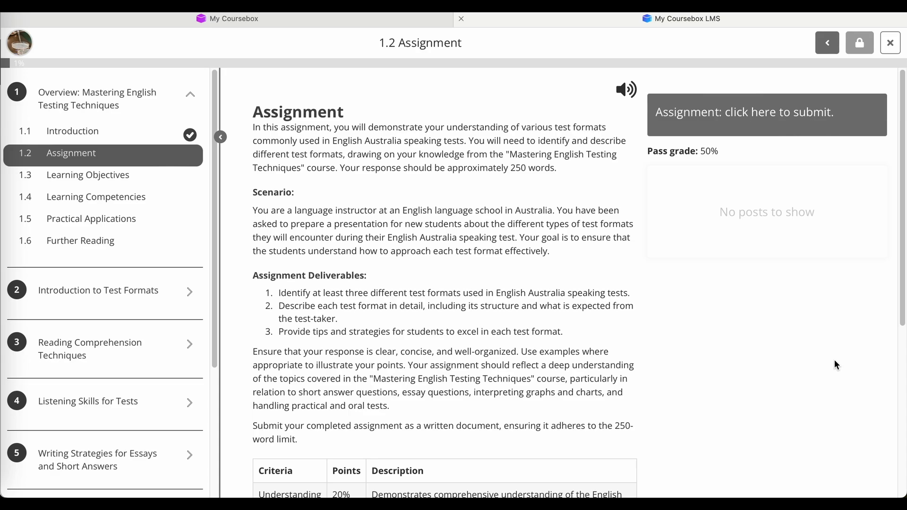
{"action": "mouse_move", "coordinate": [483, 263]}
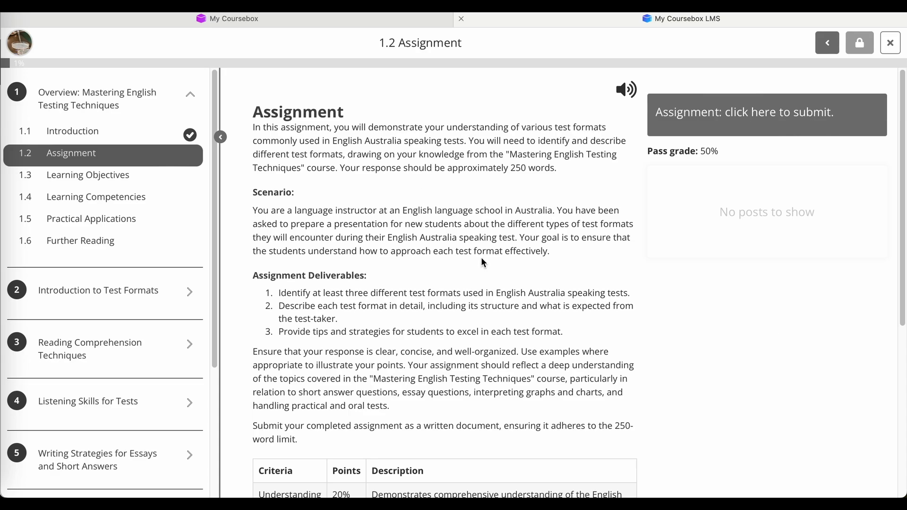
{"action": "mouse_move", "coordinate": [474, 255]}
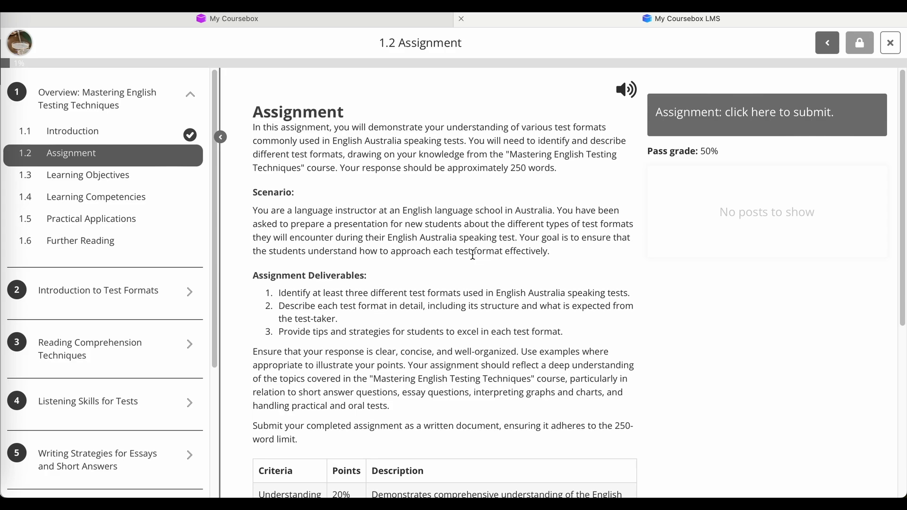
{"action": "scroll", "scroll_direction": "up", "scroll_amount": 3}
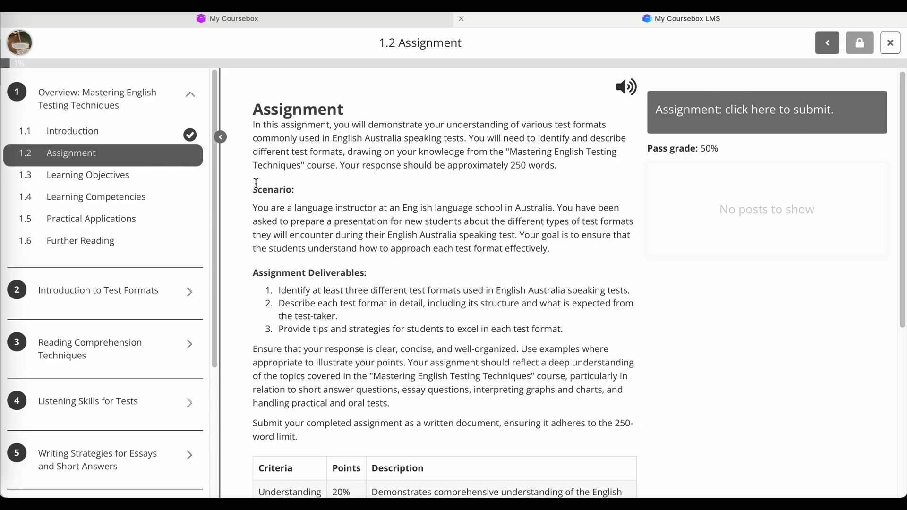
{"action": "scroll", "scroll_direction": "down", "scroll_amount": 3}
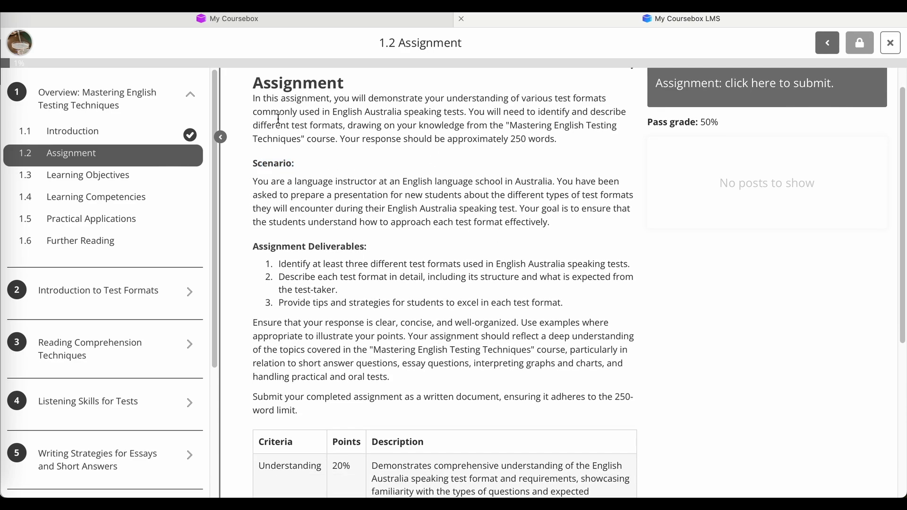
{"action": "scroll", "scroll_direction": "down", "scroll_amount": 3}
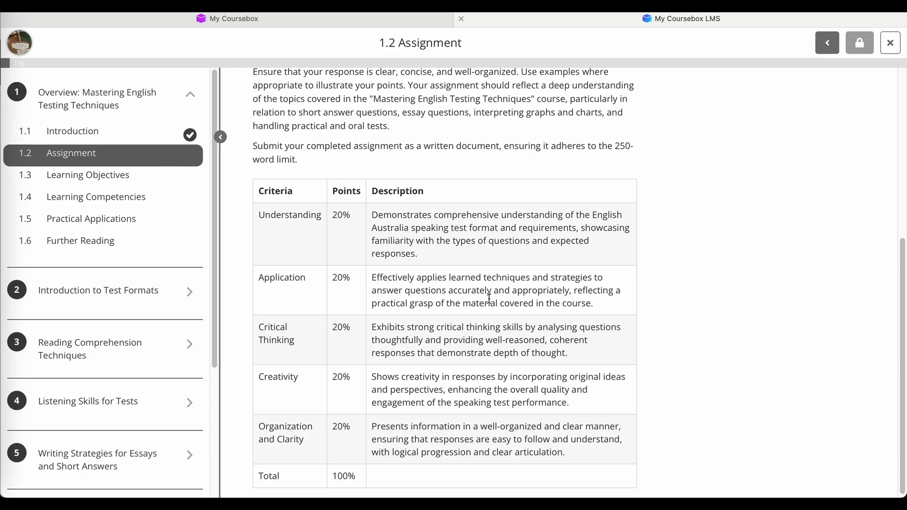
{"action": "scroll", "scroll_direction": "up", "scroll_amount": 3}
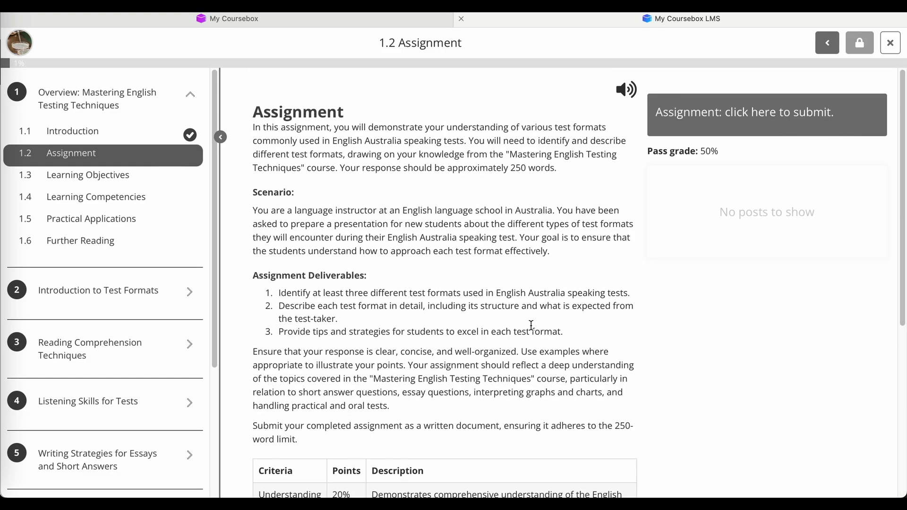
{"action": "mouse_move", "coordinate": [731, 387]}
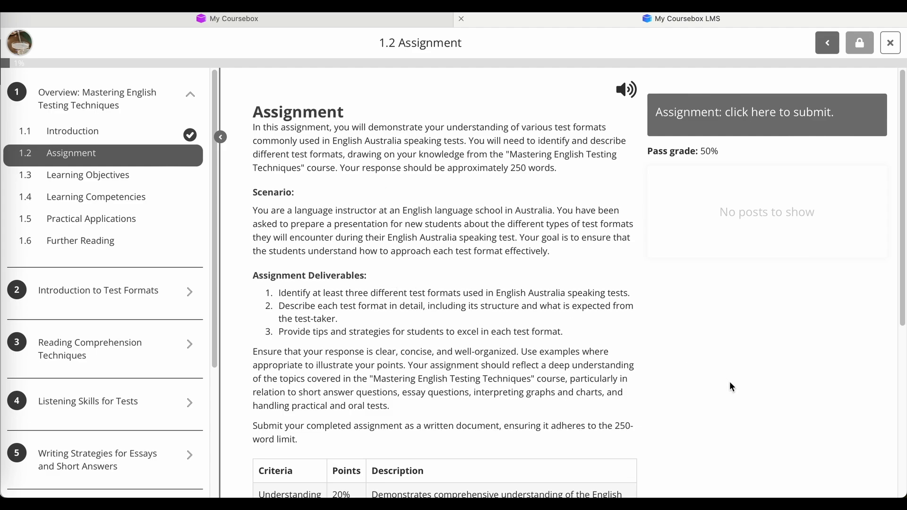
Submit the written assignment response and check it awaits grading in admin notifications
{"action": "left_click", "coordinate": [746, 113]}
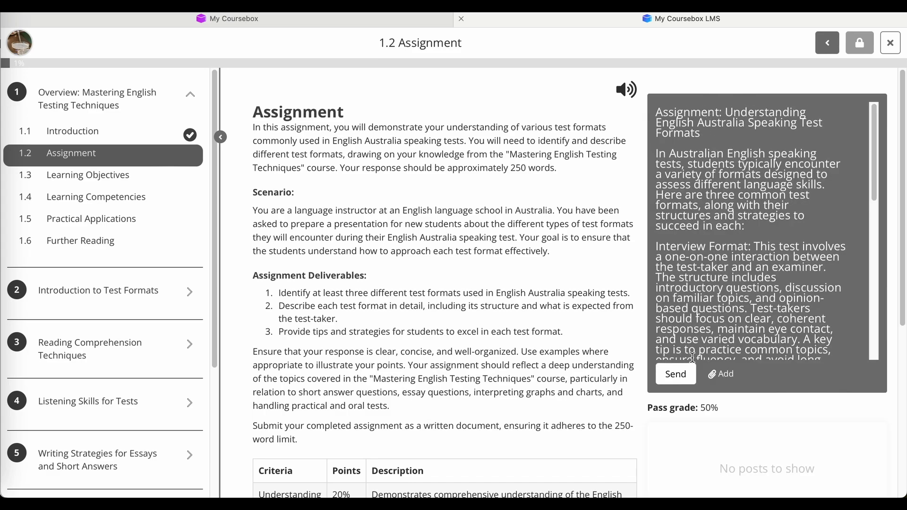
{"action": "left_click", "coordinate": [675, 374]}
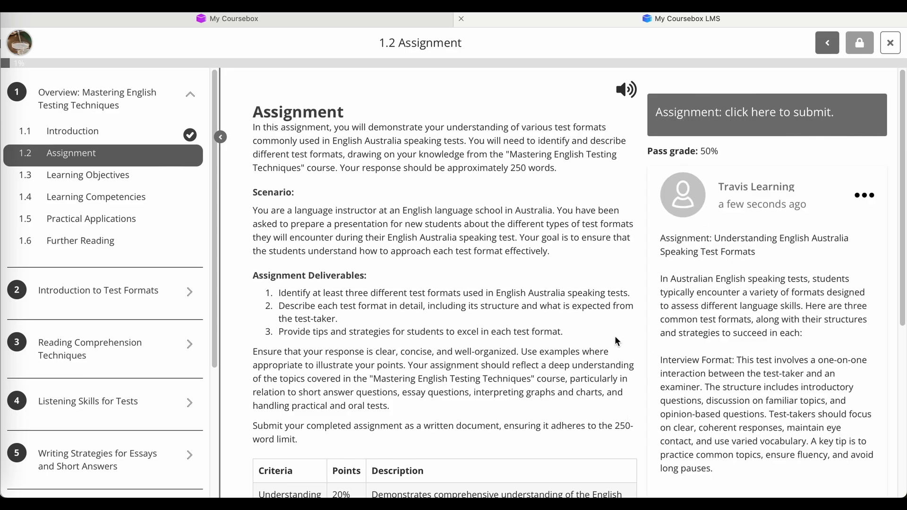
{"action": "scroll", "scroll_direction": "down", "scroll_amount": 3}
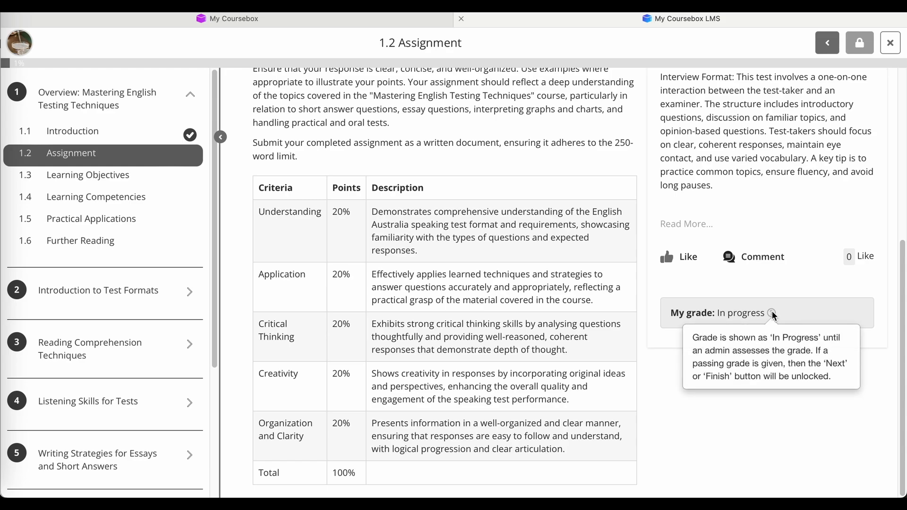
{"action": "scroll", "scroll_direction": "up", "scroll_amount": 3}
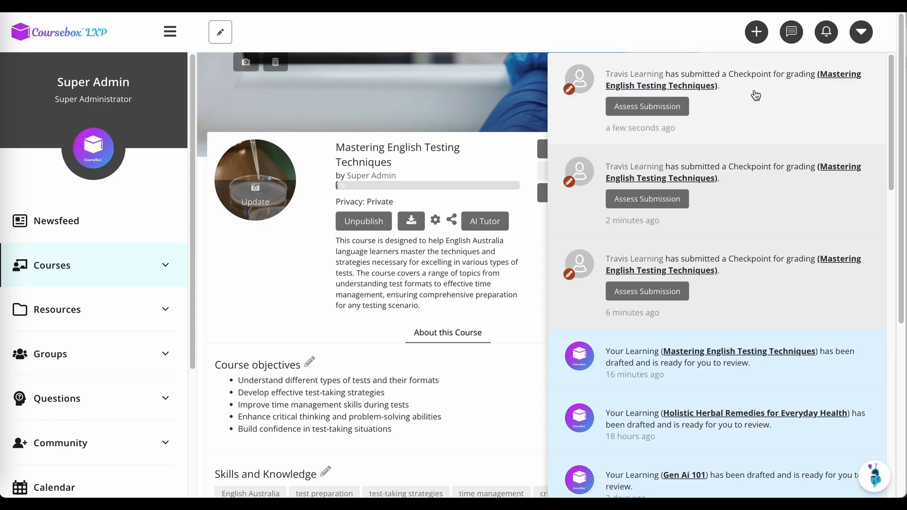
Review the learner's submission and save the grading feedback 'Great work!'
{"action": "left_click", "coordinate": [646, 107]}
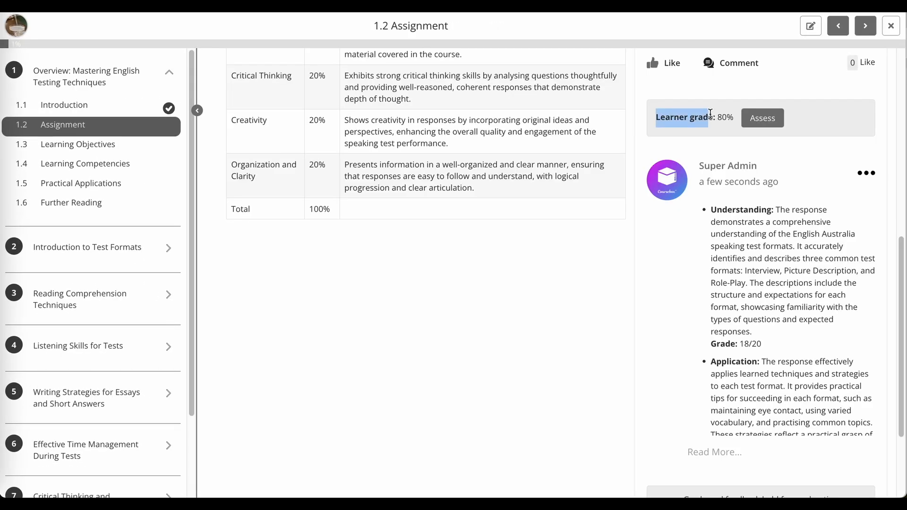
{"action": "scroll", "scroll_direction": "down", "scroll_amount": 3}
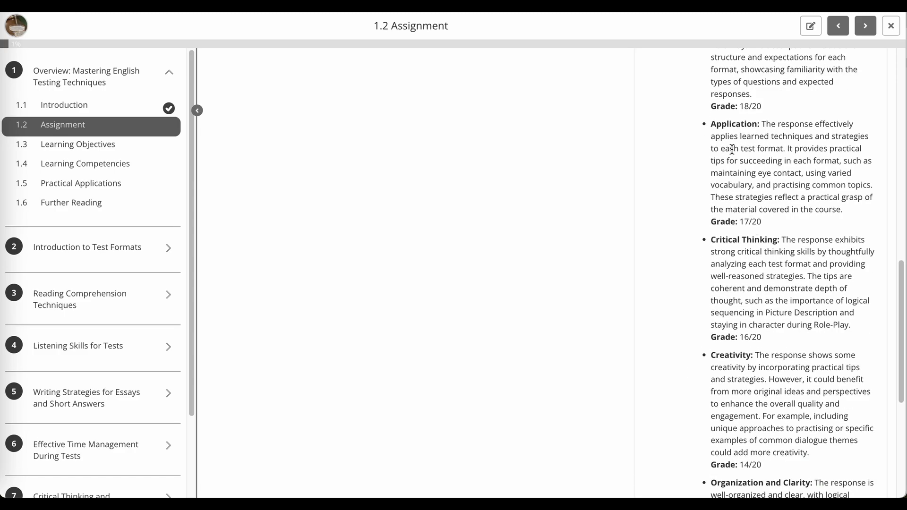
{"action": "scroll", "scroll_direction": "down", "scroll_amount": 3}
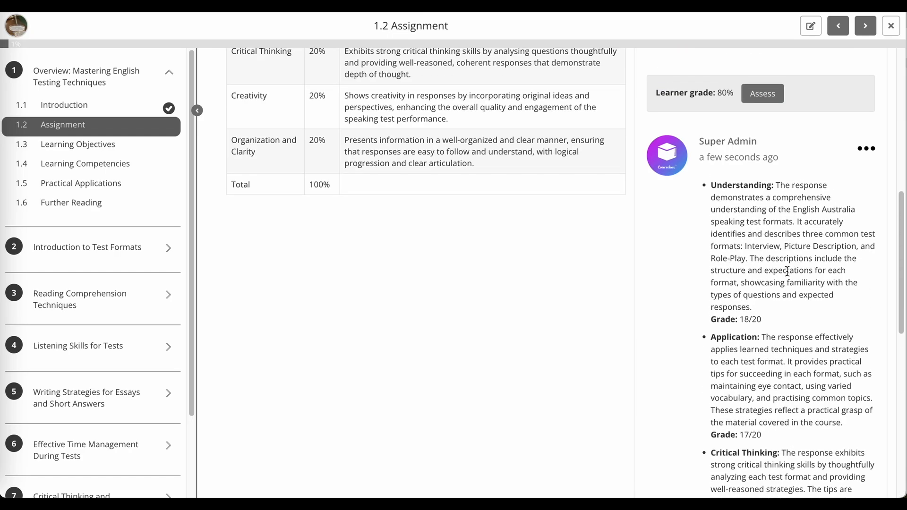
{"action": "scroll", "scroll_direction": "down", "scroll_amount": 3}
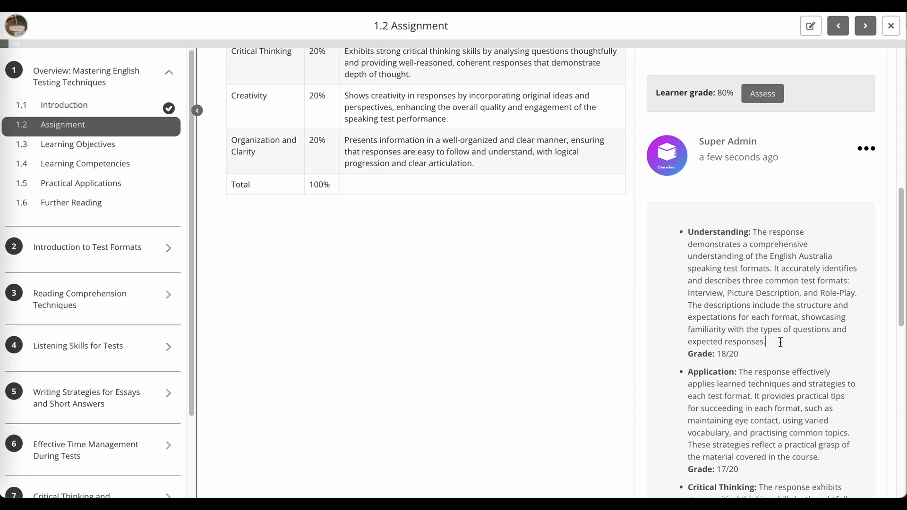
{"action": "type", "text": "Great"}
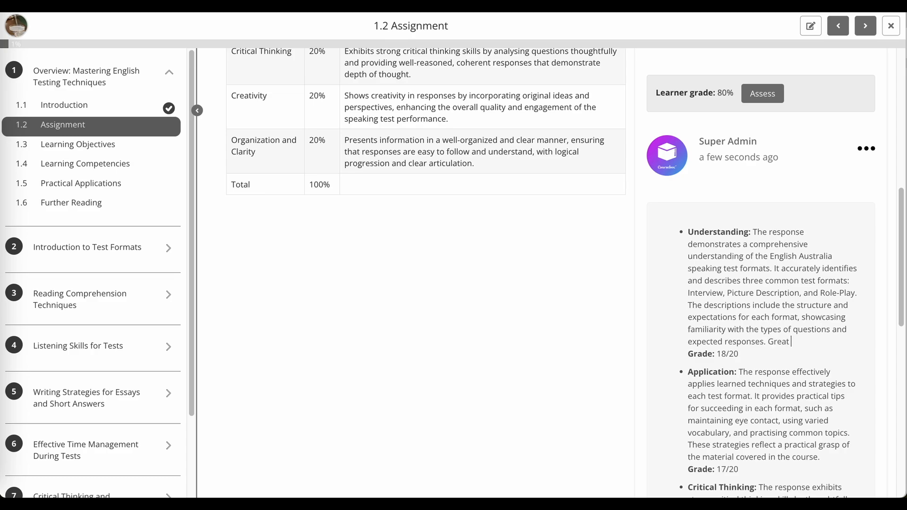
{"action": "type", "text": "work!"}
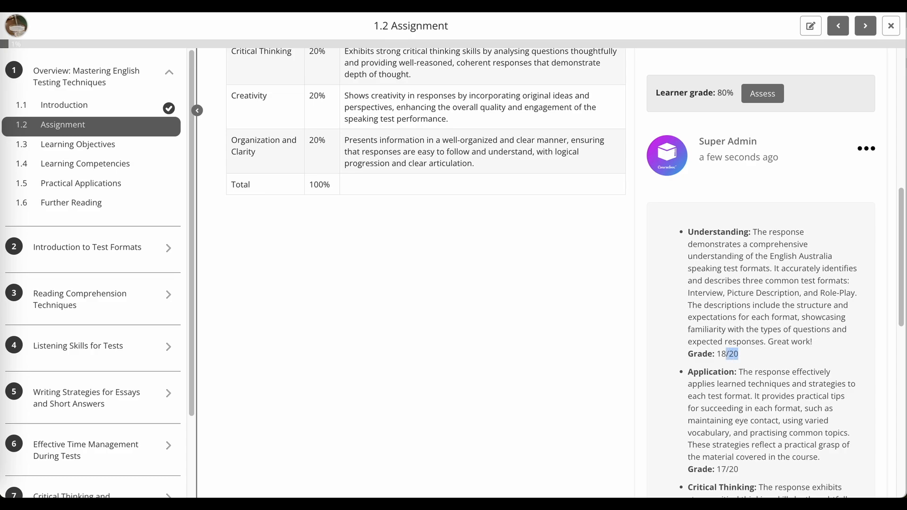
{"action": "scroll", "scroll_direction": "down", "scroll_amount": 3}
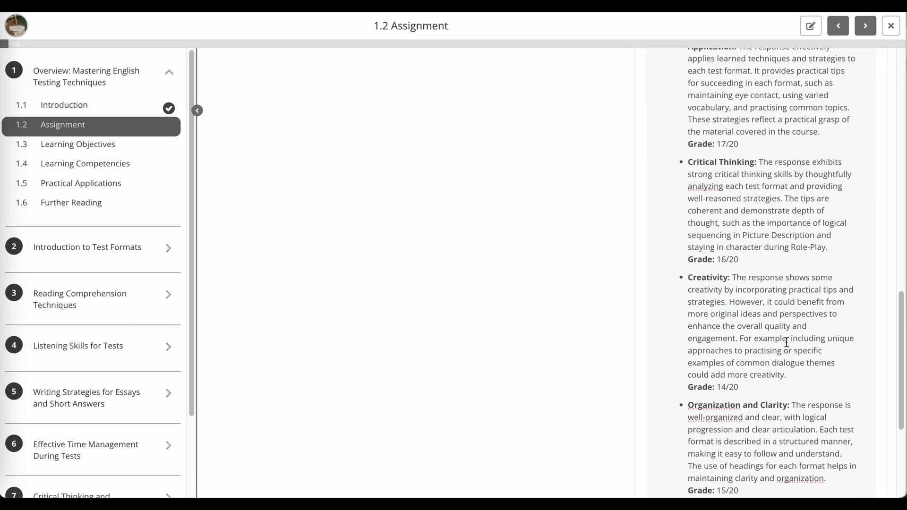
{"action": "scroll", "scroll_direction": "down", "scroll_amount": 3}
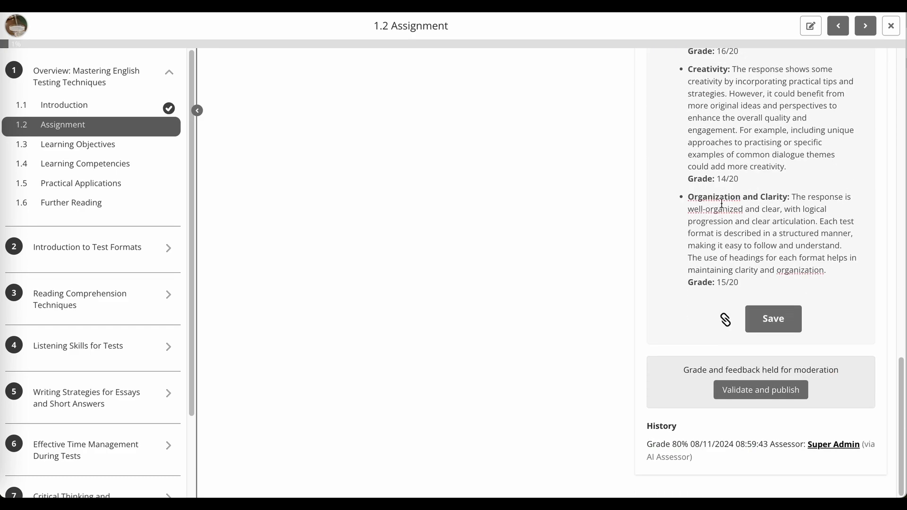
{"action": "mouse_move", "coordinate": [784, 321]}
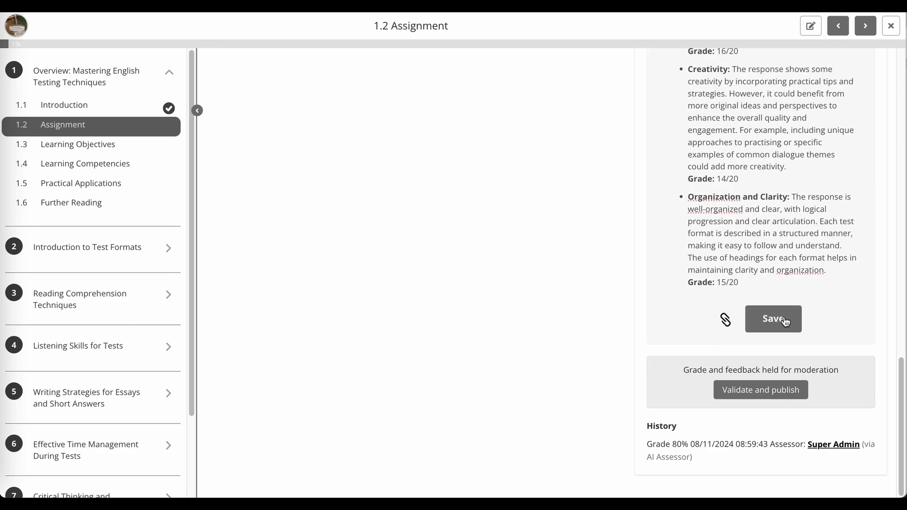
{"action": "left_click", "coordinate": [772, 319]}
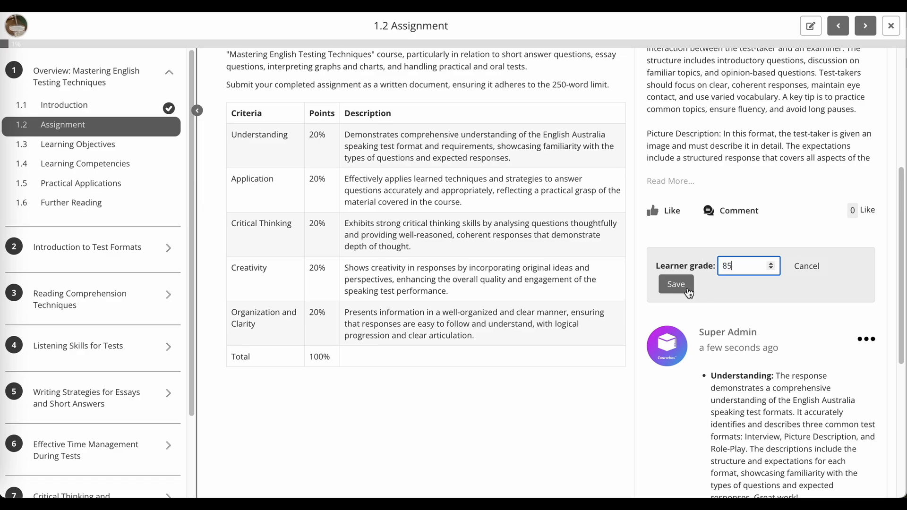
Save the learner grade of 85 and switch to the learner's course view
{"action": "left_click", "coordinate": [675, 284]}
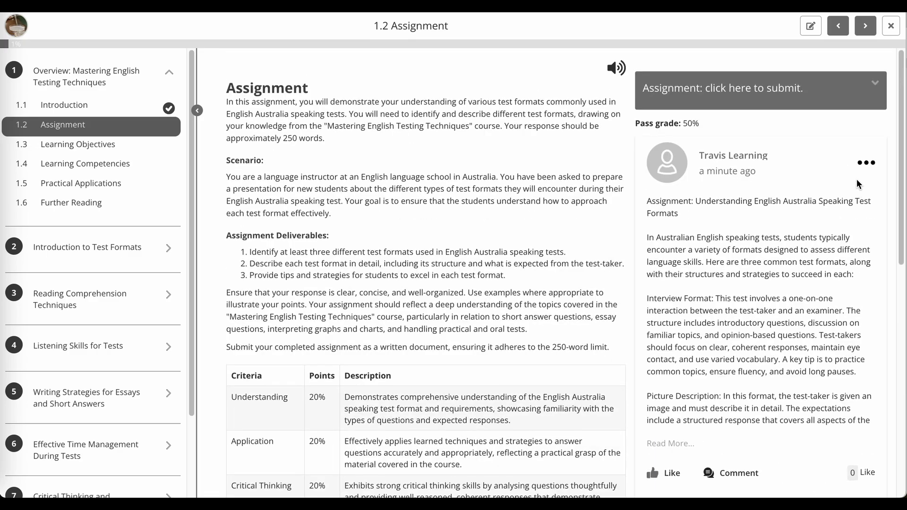
{"action": "left_click", "coordinate": [891, 27]}
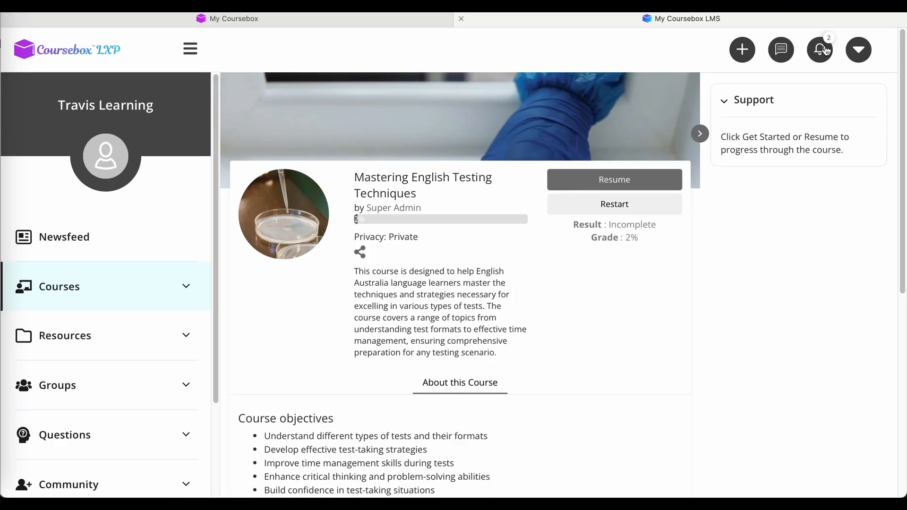
Resume 1.2 Assignment as the learner and expand the full feedback behind the 85% grade
{"action": "left_click", "coordinate": [820, 50]}
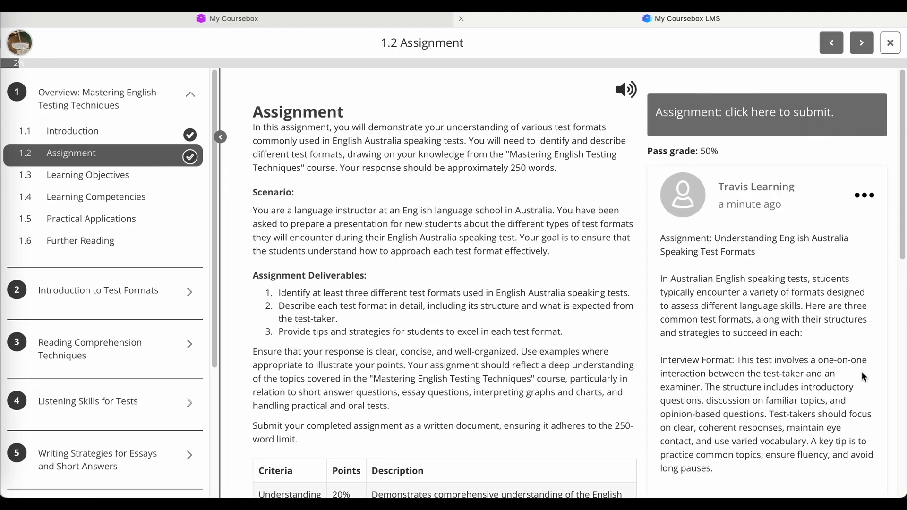
{"action": "scroll", "scroll_direction": "down", "scroll_amount": 3}
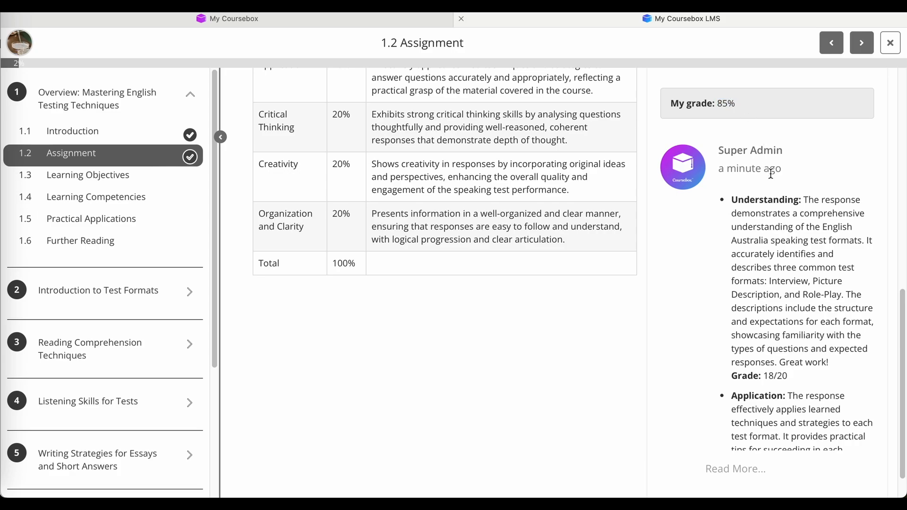
{"action": "scroll", "scroll_direction": "down", "scroll_amount": 3}
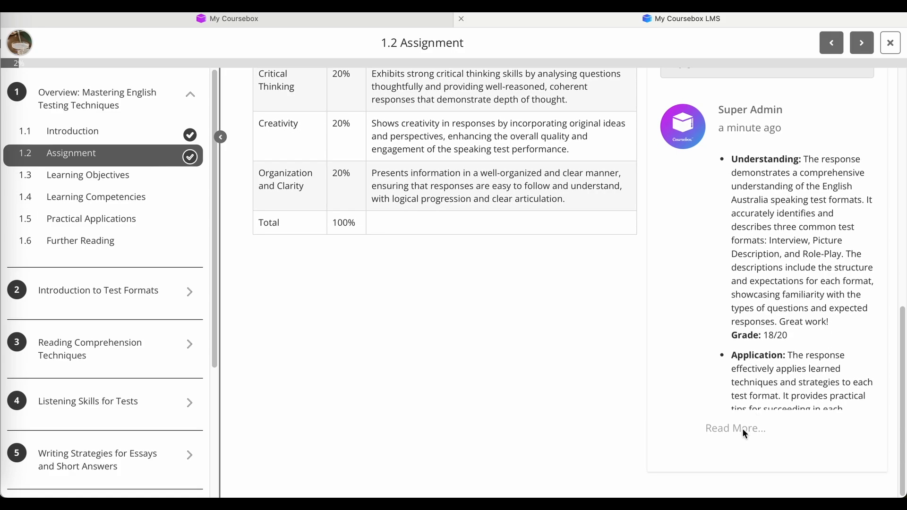
{"action": "left_click", "coordinate": [736, 428]}
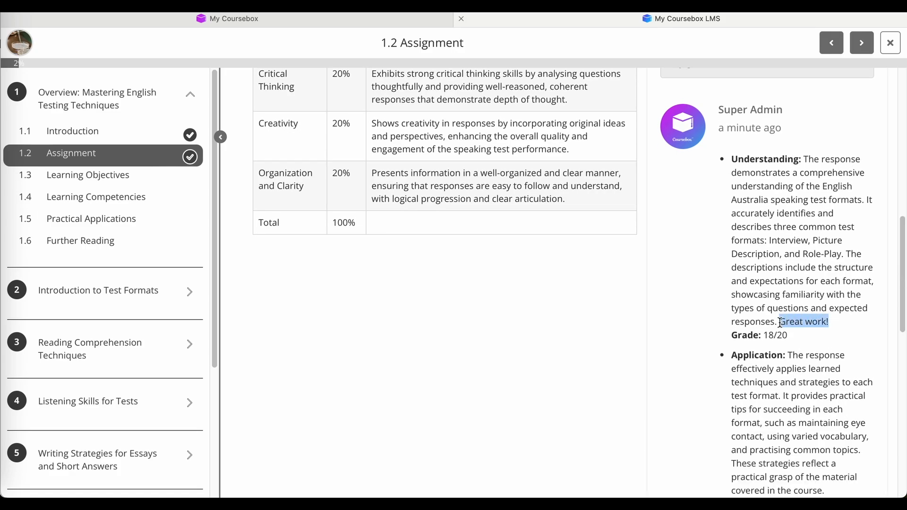
{"action": "left_click", "coordinate": [836, 292]}
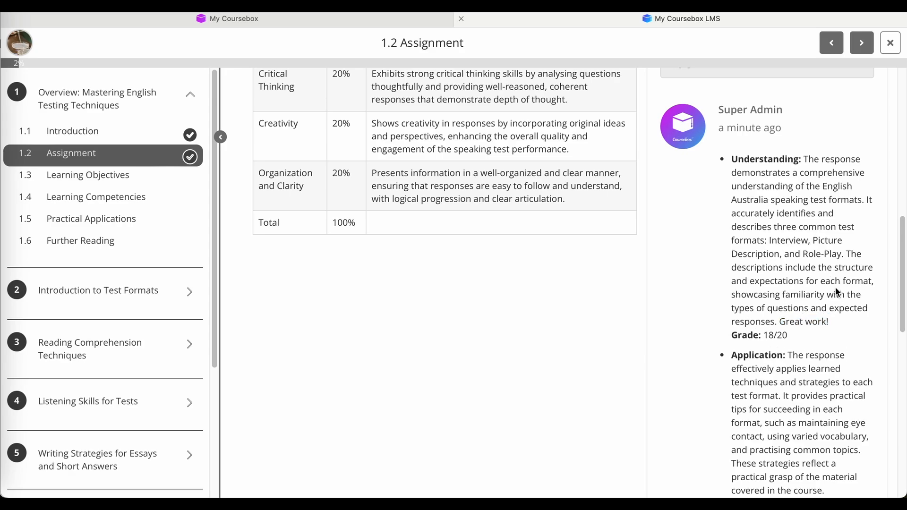
{"action": "scroll", "scroll_direction": "down", "scroll_amount": 3}
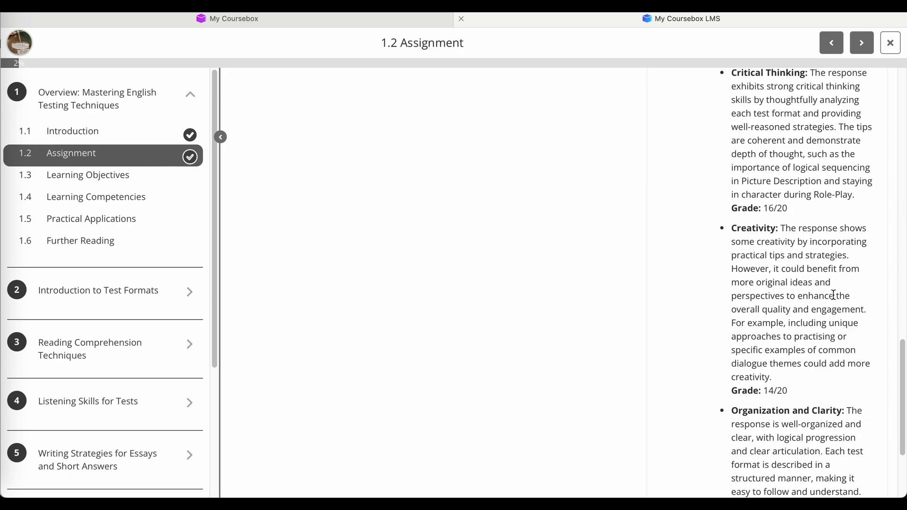
{"action": "scroll", "scroll_direction": "up", "scroll_amount": 3}
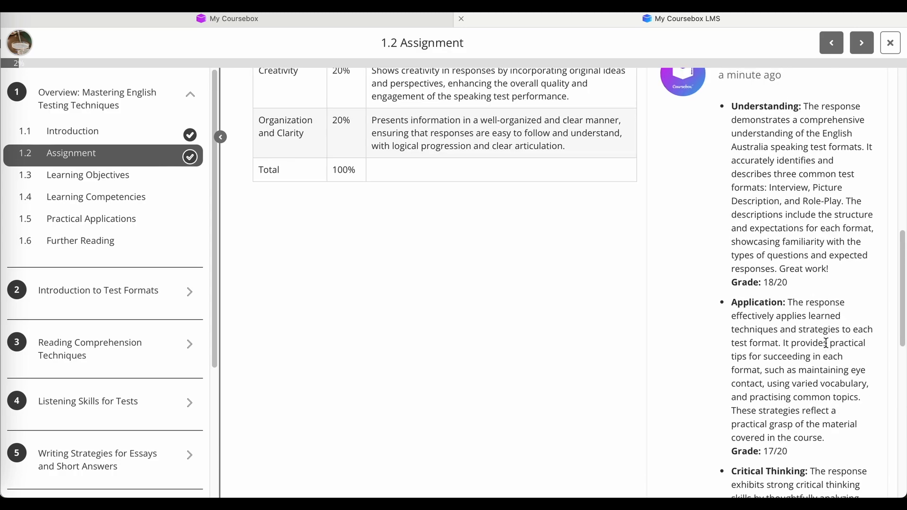
{"action": "scroll", "scroll_direction": "up", "scroll_amount": 3}
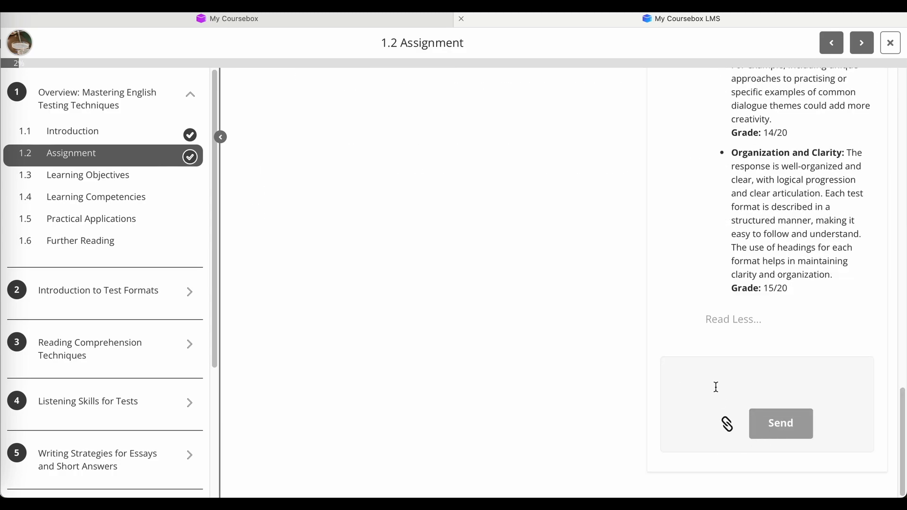
Reply 'Thanks!' to the grading feedback
{"action": "type", "text": "Thanks!"}
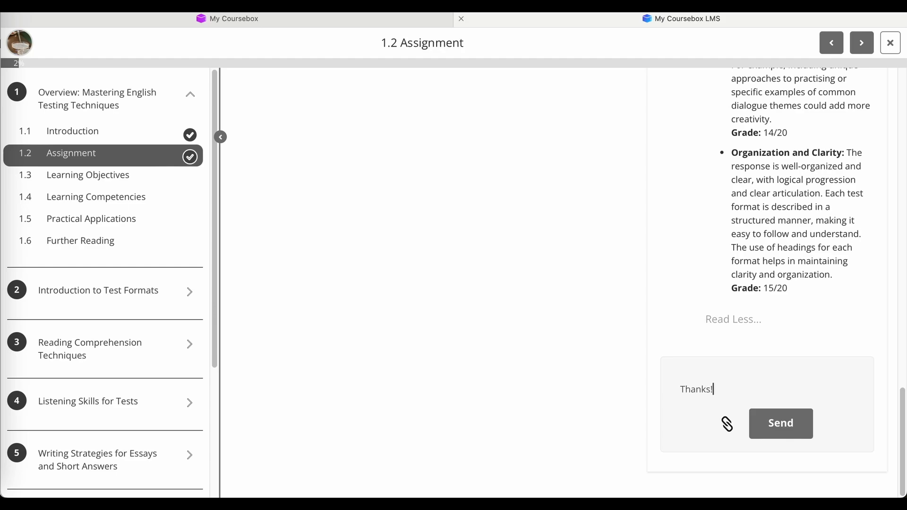
{"action": "left_click", "coordinate": [780, 423]}
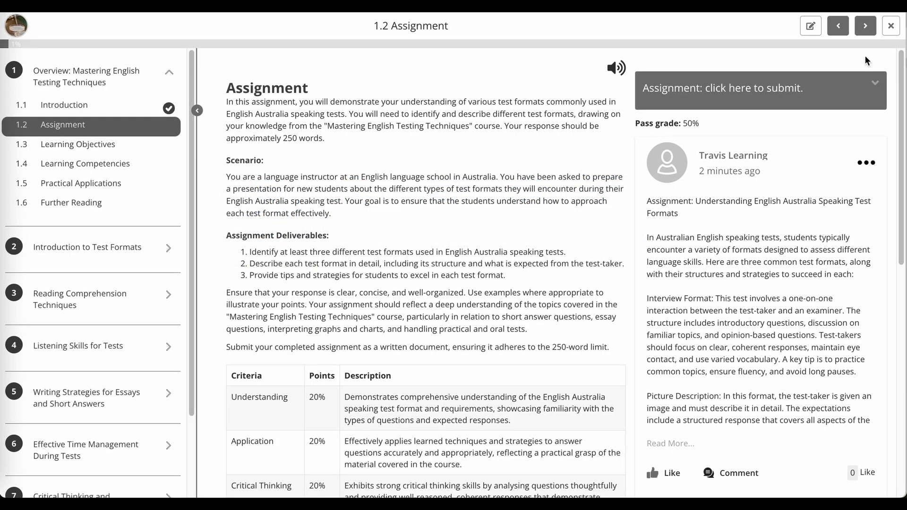
Turn Moderation Required off in the assignment's assessment settings and save
{"action": "left_click", "coordinate": [810, 25]}
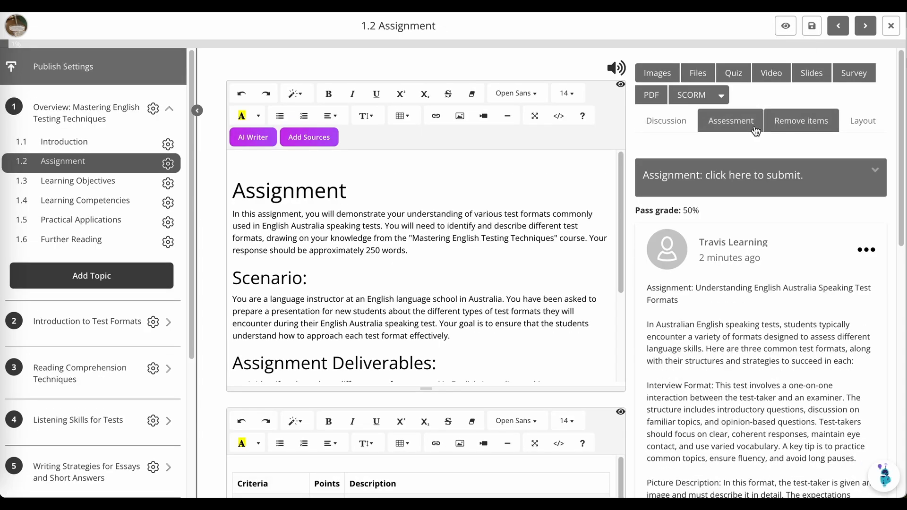
{"action": "left_click", "coordinate": [730, 120]}
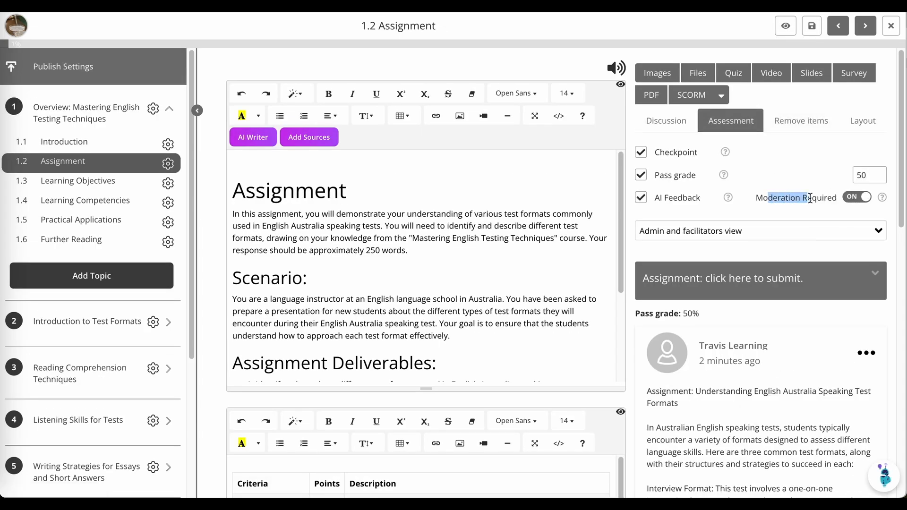
{"action": "left_click", "coordinate": [858, 196]}
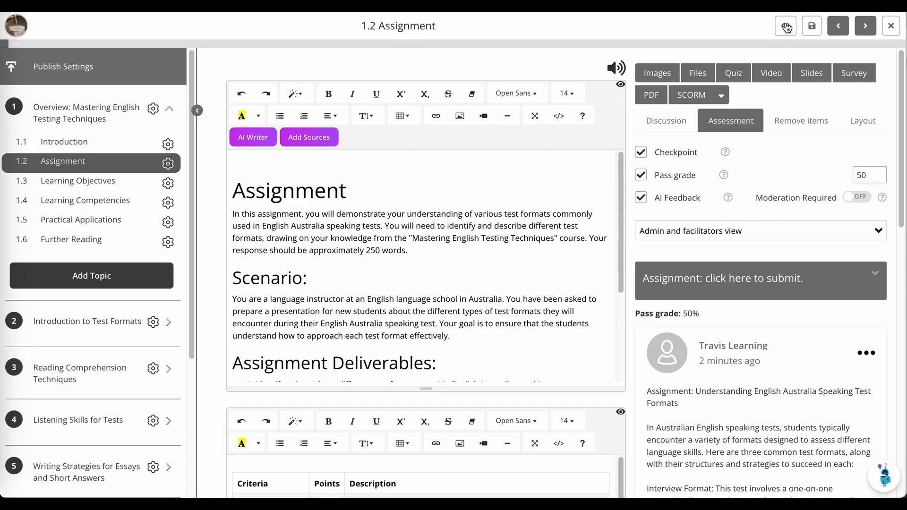
{"action": "mouse_move", "coordinate": [811, 26]}
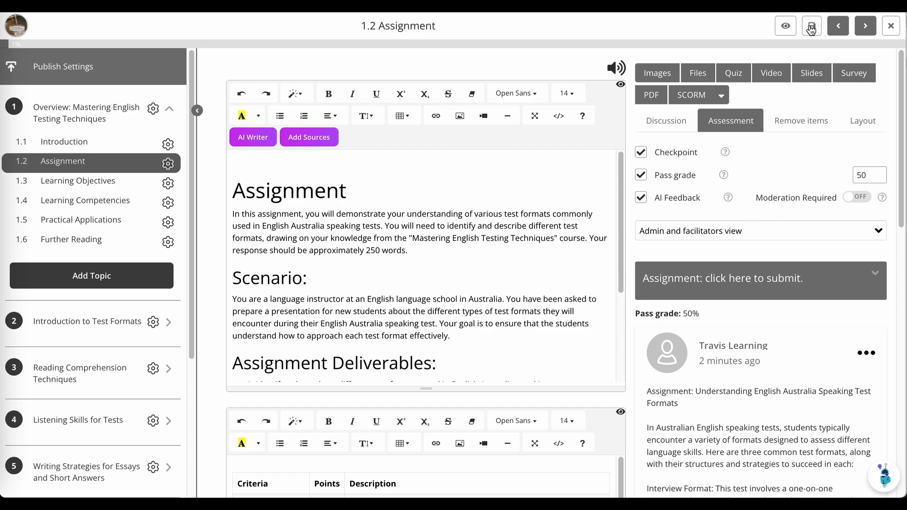
{"action": "left_click", "coordinate": [811, 26]}
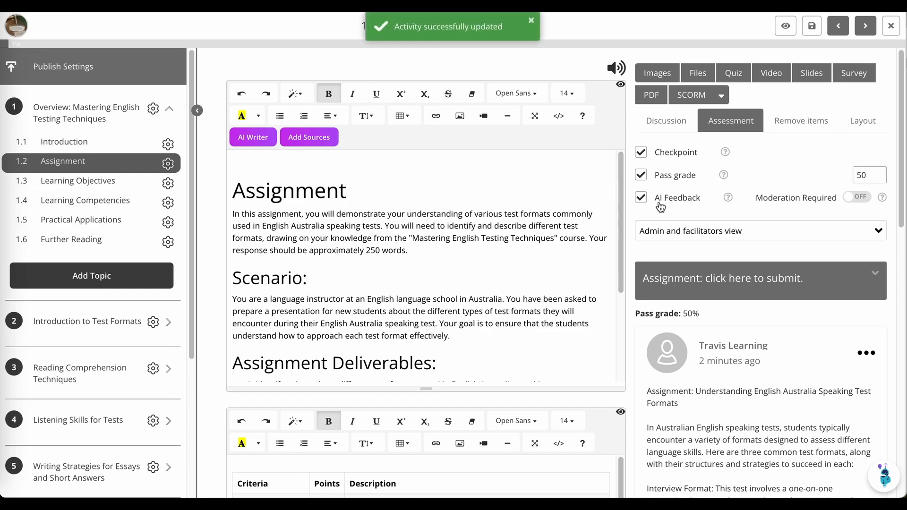
{"action": "mouse_move", "coordinate": [786, 26]}
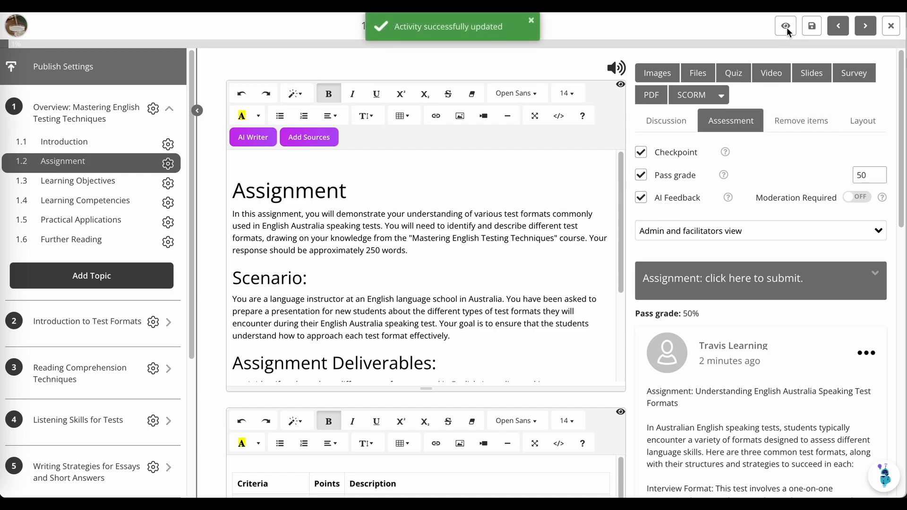
{"action": "left_click", "coordinate": [785, 26]}
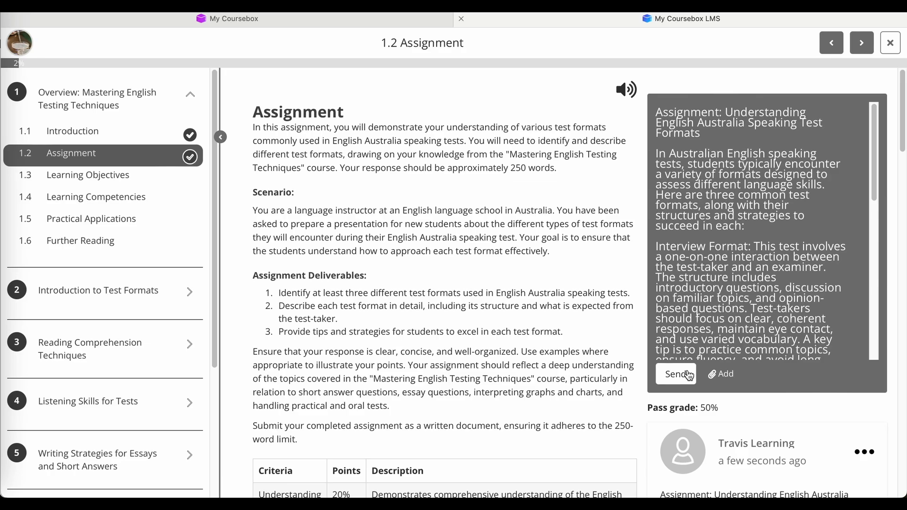
Resubmit the learner's answer, see it auto-graded at 75%, and return to the course page
{"action": "left_click", "coordinate": [675, 375]}
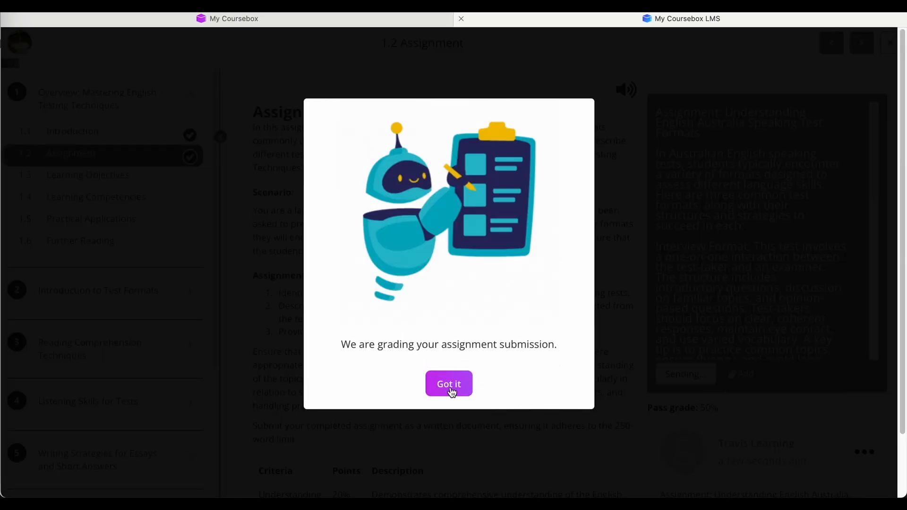
{"action": "mouse_move", "coordinate": [353, 343]}
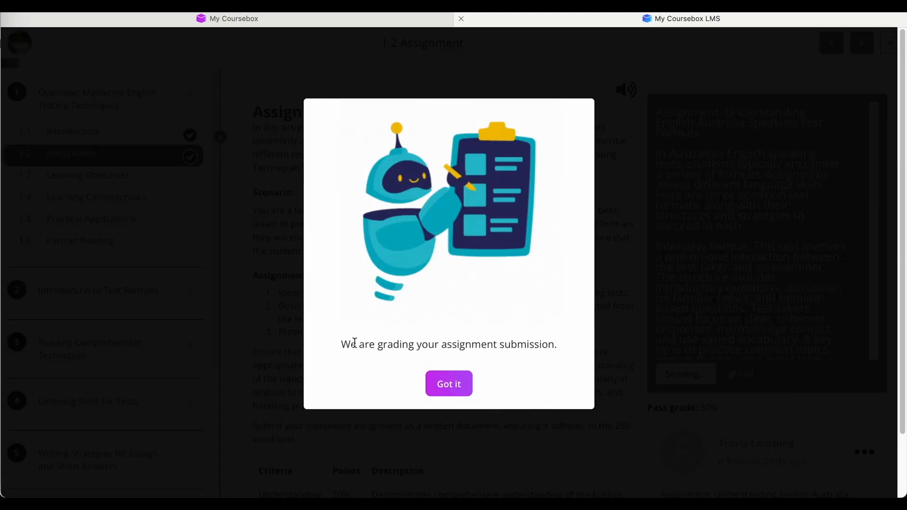
{"action": "left_click", "coordinate": [448, 383]}
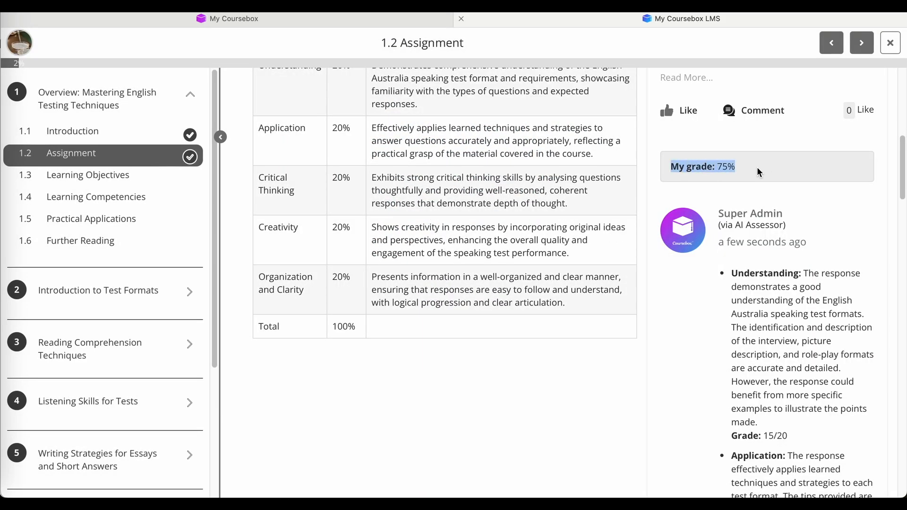
{"action": "scroll", "scroll_direction": "down", "scroll_amount": 3}
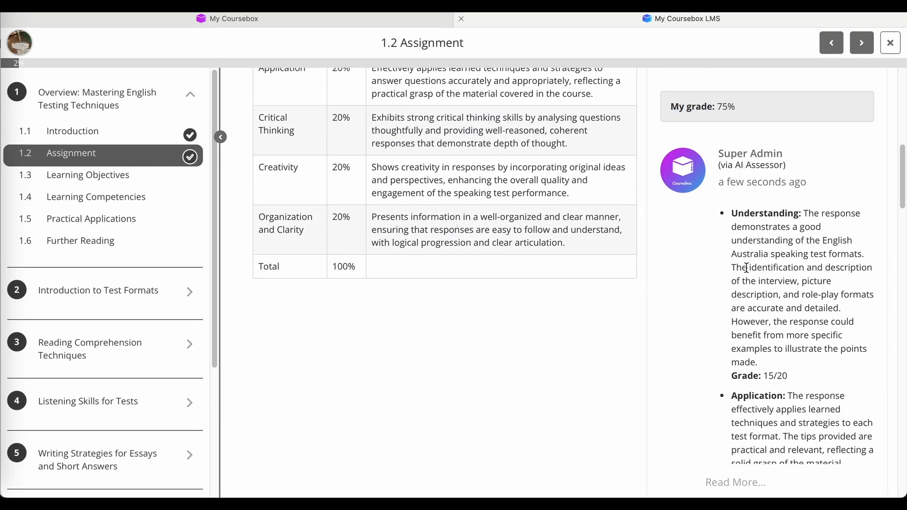
{"action": "scroll", "scroll_direction": "down", "scroll_amount": 3}
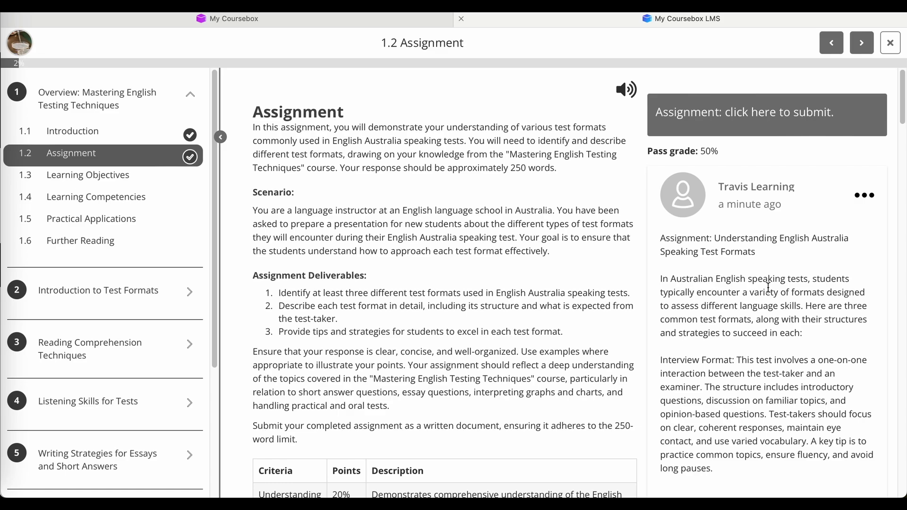
{"action": "mouse_move", "coordinate": [666, 347]}
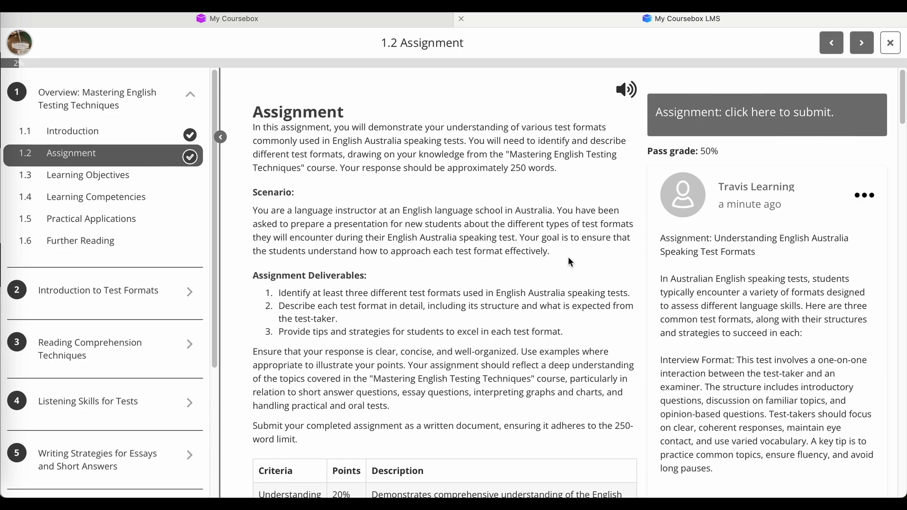
{"action": "left_click", "coordinate": [890, 43]}
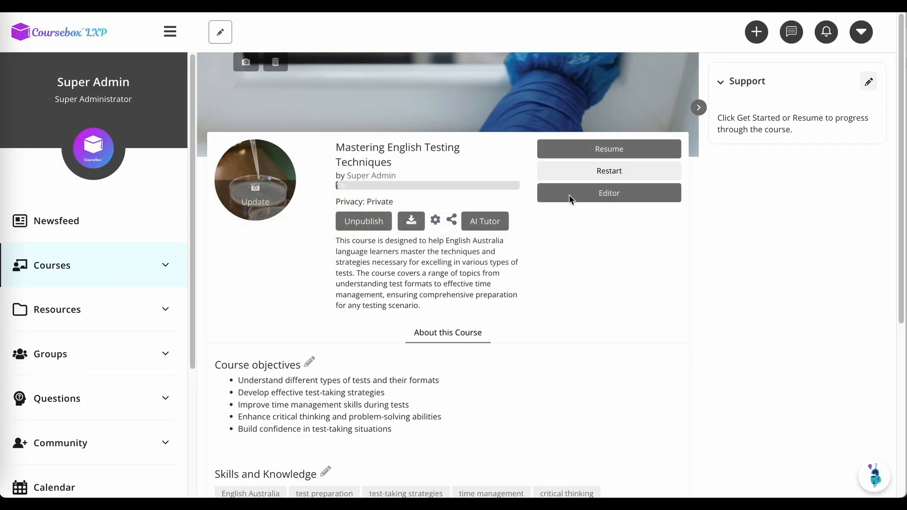
Add a 'New assignment' topic to the first module and open its empty page
{"action": "left_click", "coordinate": [608, 193]}
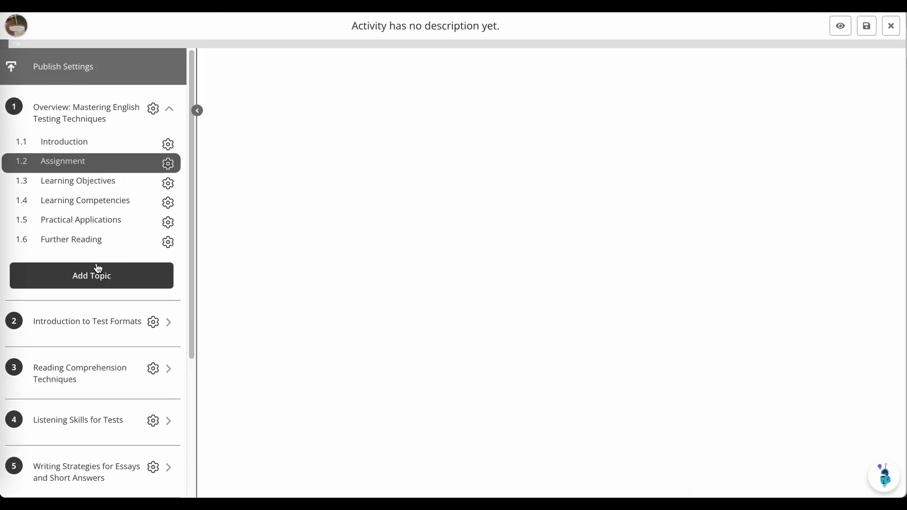
{"action": "left_click", "coordinate": [62, 161]}
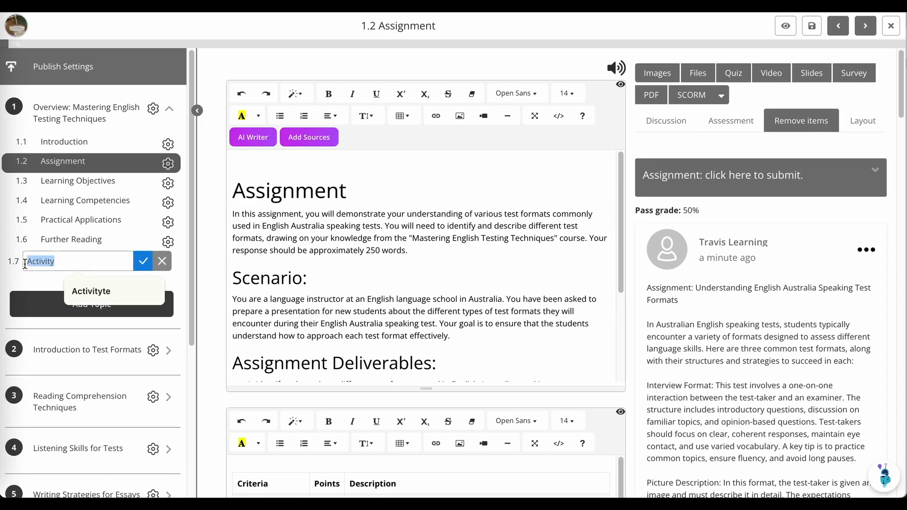
{"action": "type", "text": "New a"}
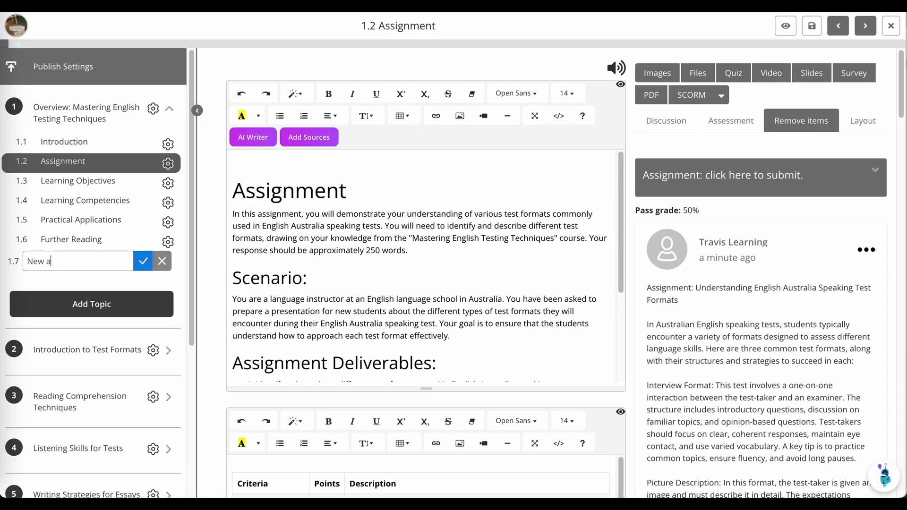
{"action": "type", "text": "ssignment"}
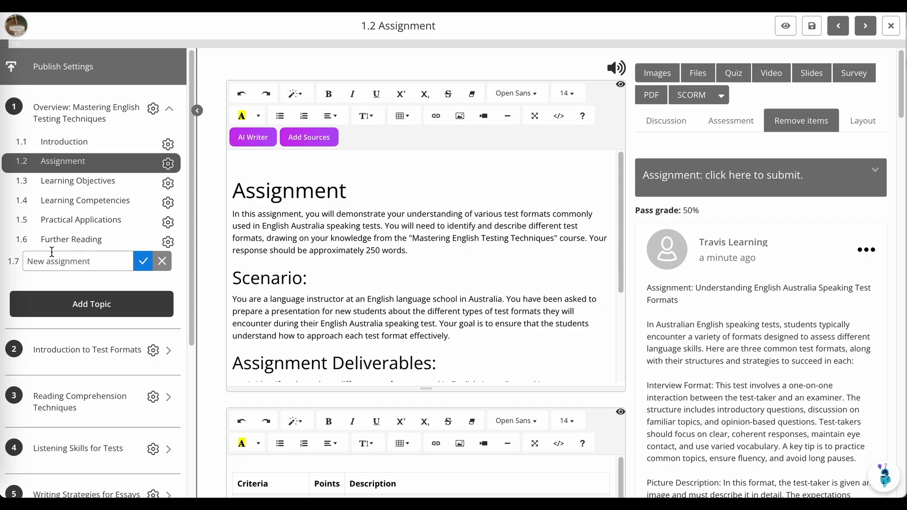
{"action": "left_click", "coordinate": [143, 261]}
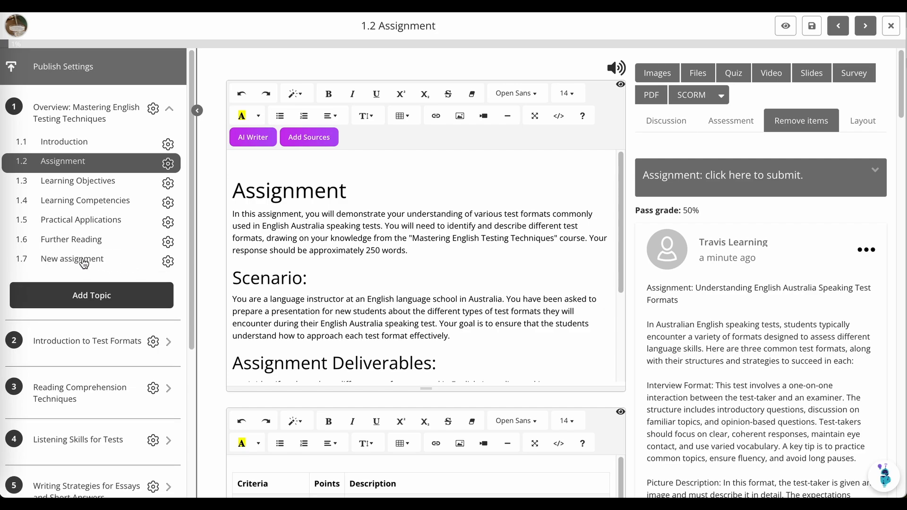
{"action": "left_click", "coordinate": [72, 259]}
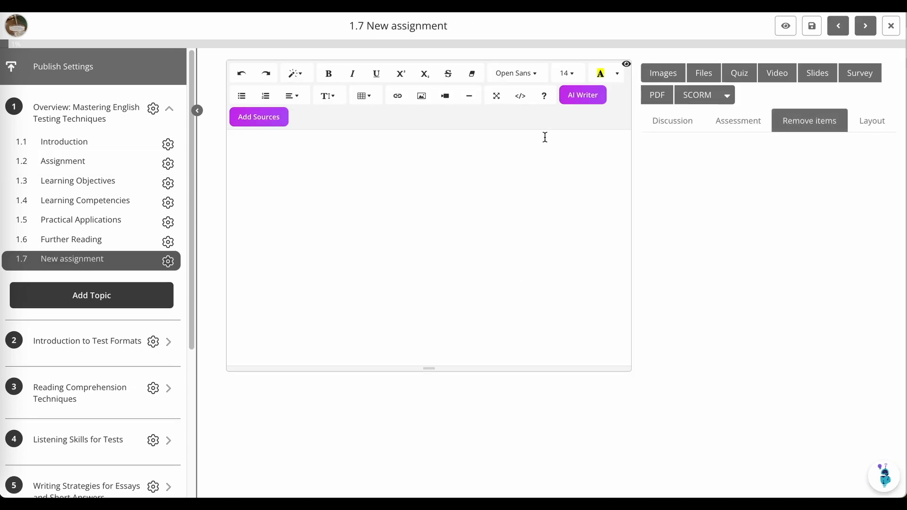
Generate an AI Assignment with prompt 'This should be a short assignment' at 50 words and update the page
{"action": "left_click", "coordinate": [583, 95]}
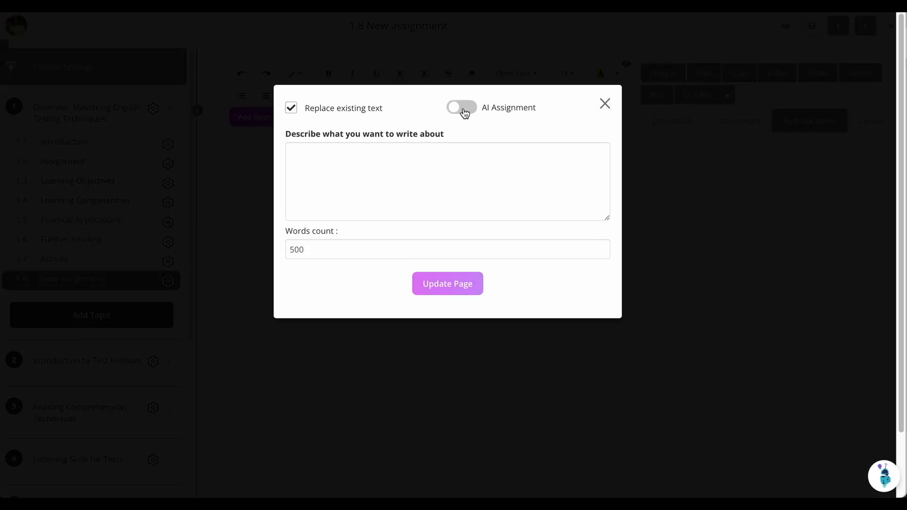
{"action": "left_click", "coordinate": [461, 107]}
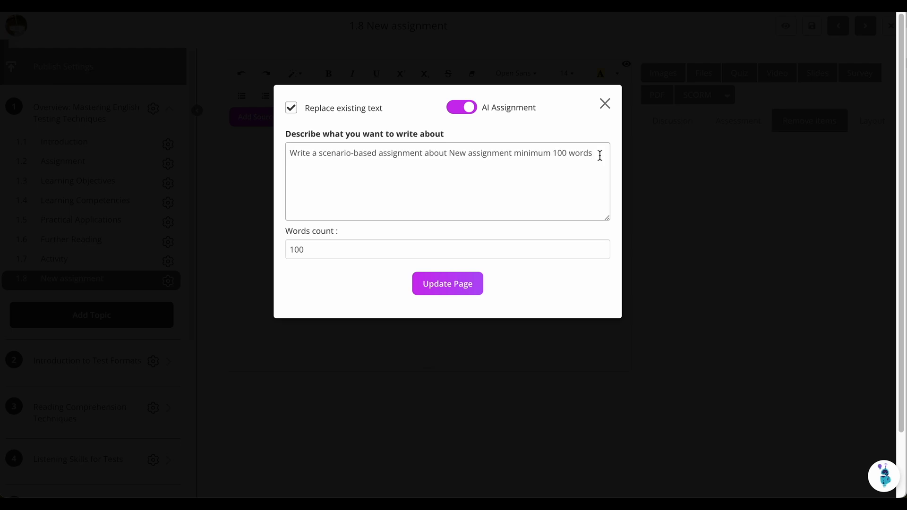
{"action": "type", "text": "This"}
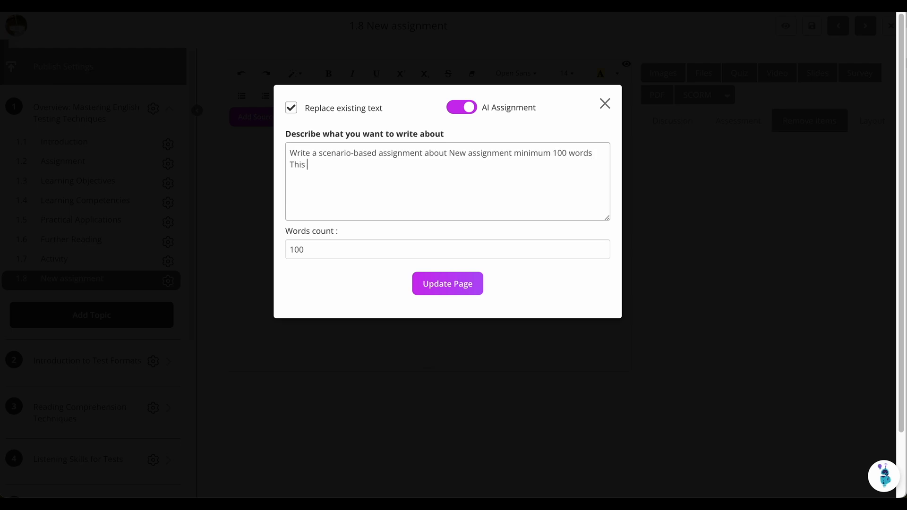
{"action": "type", "text": "should be"}
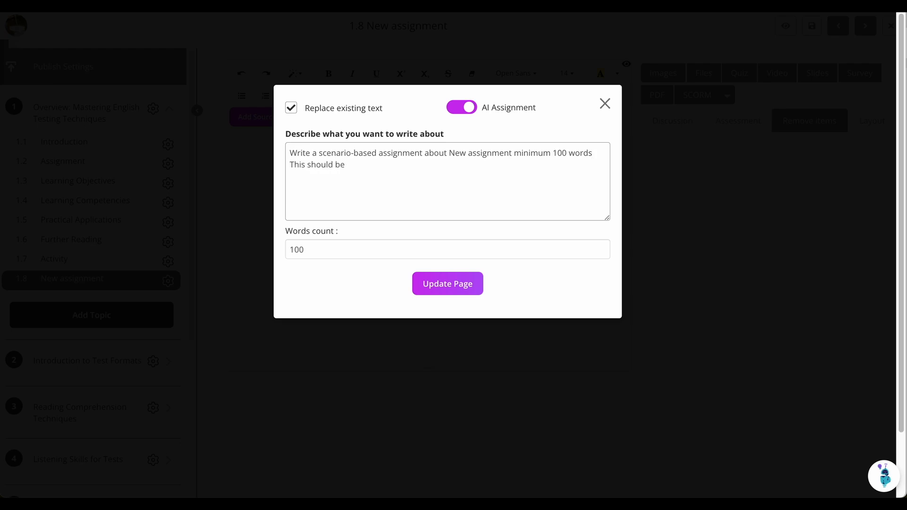
{"action": "type", "text": "a short as"}
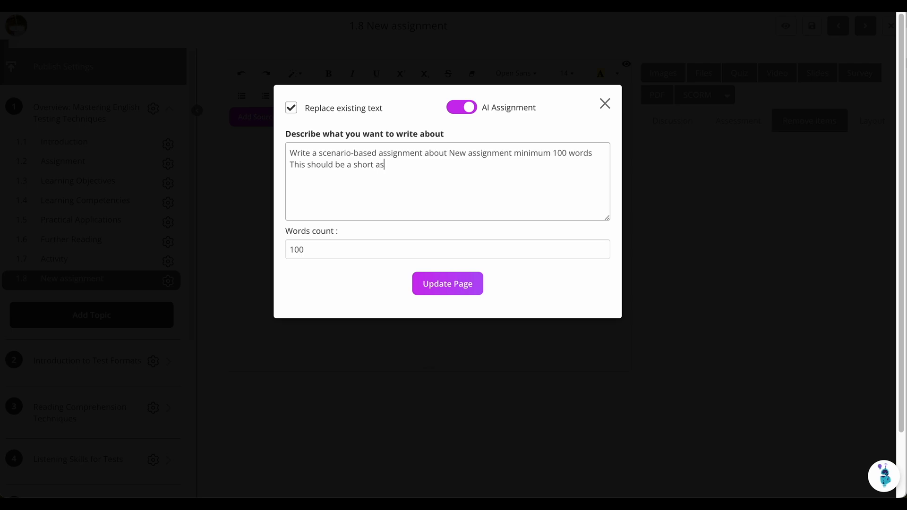
{"action": "type", "text": "signment"}
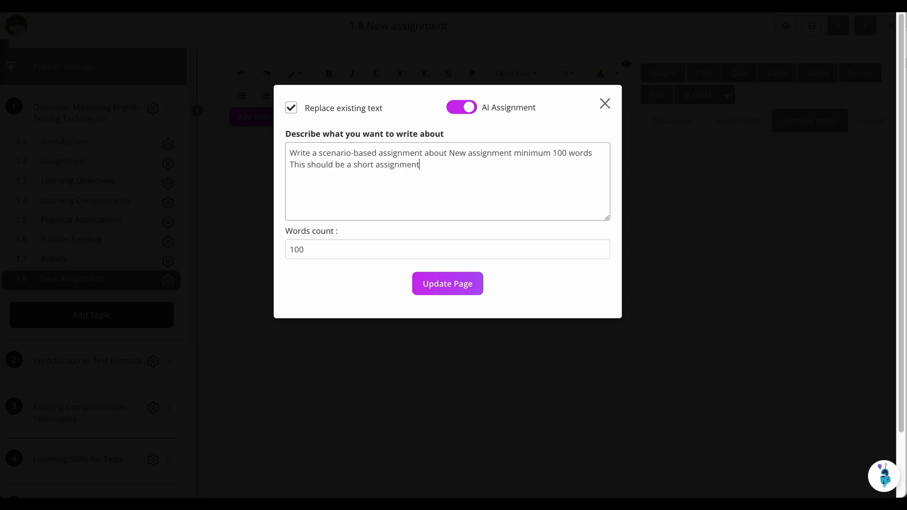
{"action": "key", "text": "Backspace"}
{"action": "type", "text": "50"}
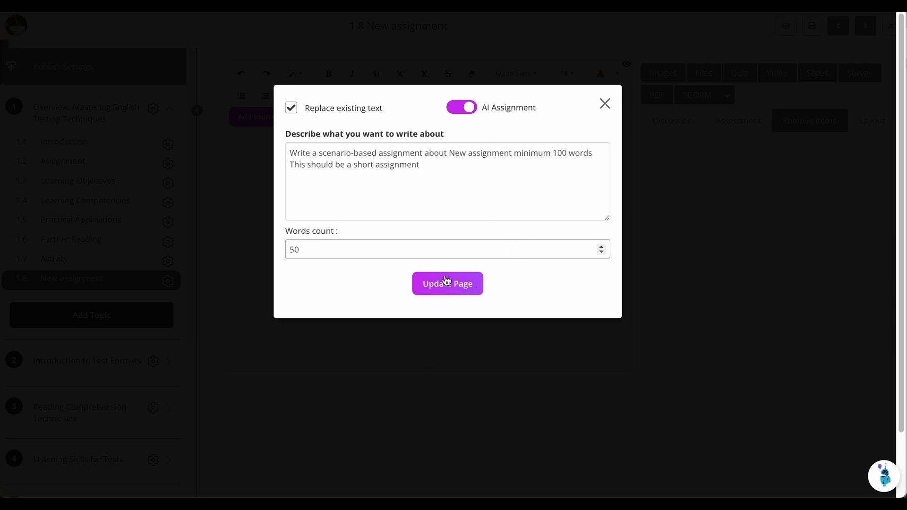
{"action": "left_click", "coordinate": [447, 284]}
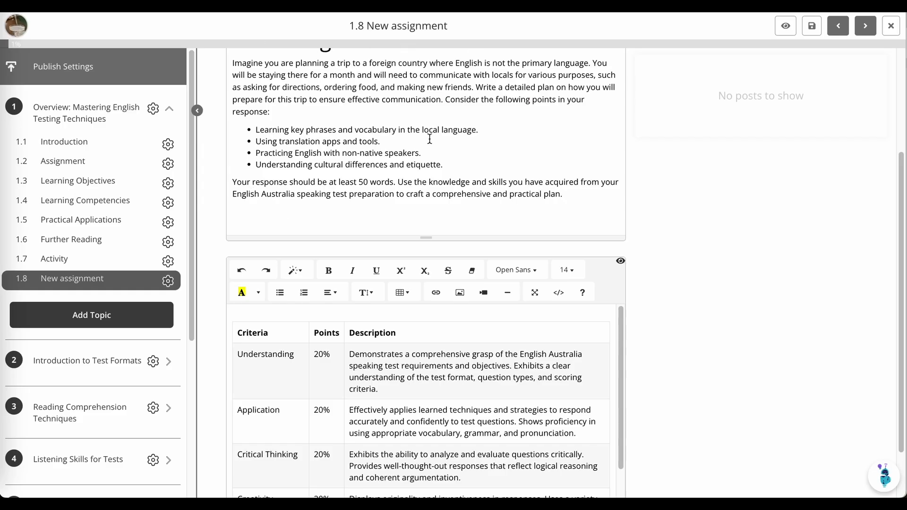
Show the Assessment settings for the 1.8 New assignment page
{"action": "scroll", "scroll_direction": "down", "scroll_amount": 3}
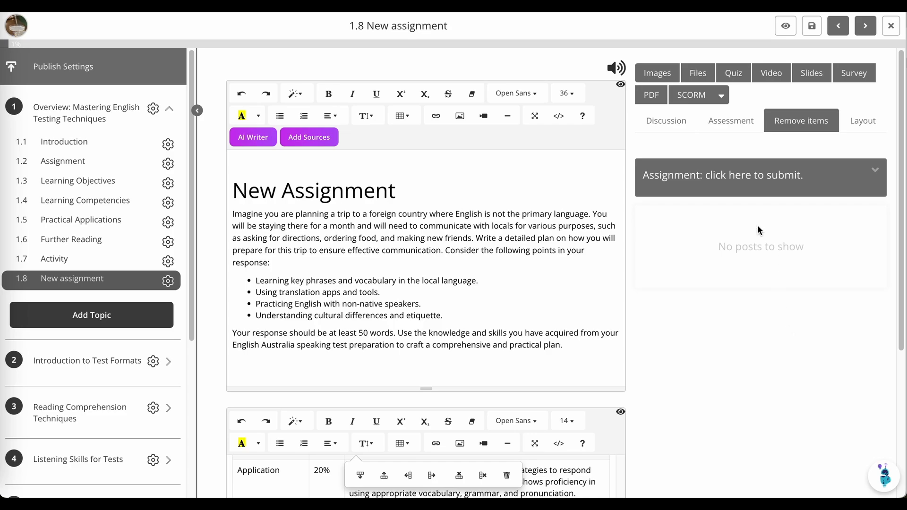
{"action": "left_click", "coordinate": [731, 120]}
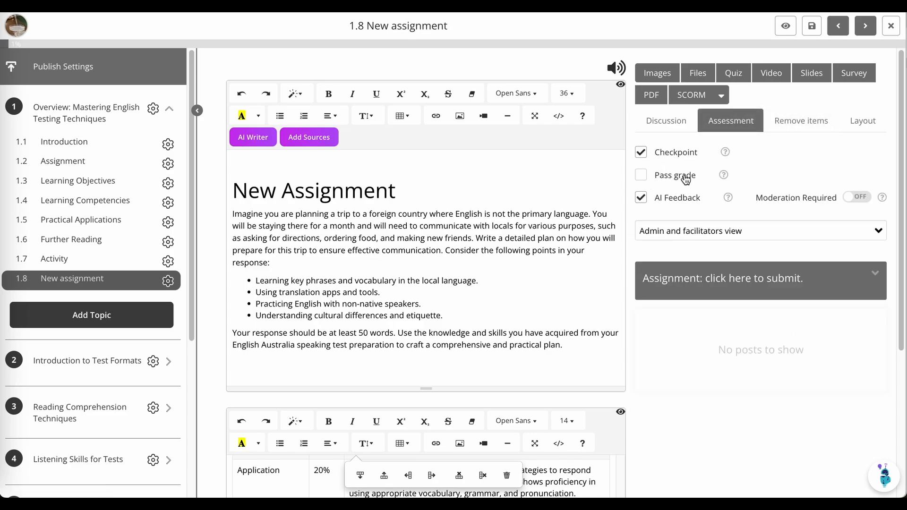
Toggle Pass grade and AI Feedback, ending with Pass grade 0 and AI Feedback both enabled
{"action": "left_click", "coordinate": [641, 175]}
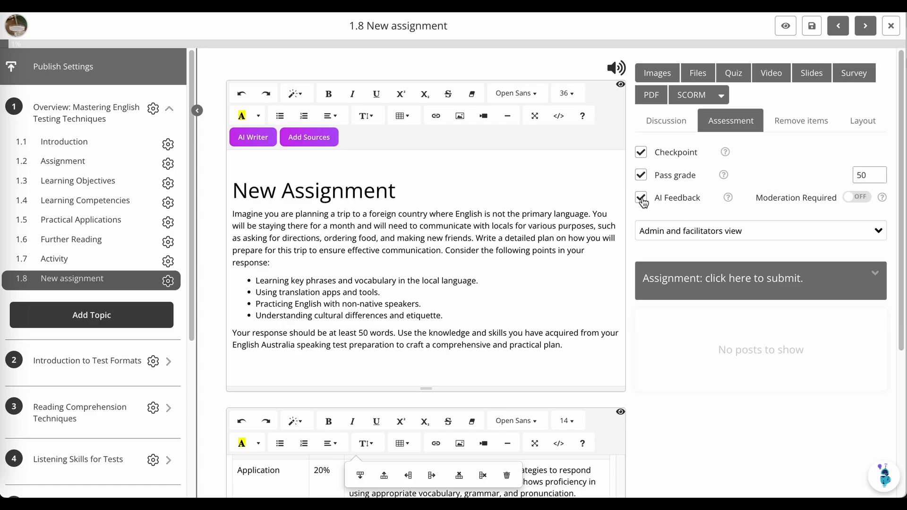
{"action": "left_click", "coordinate": [641, 197]}
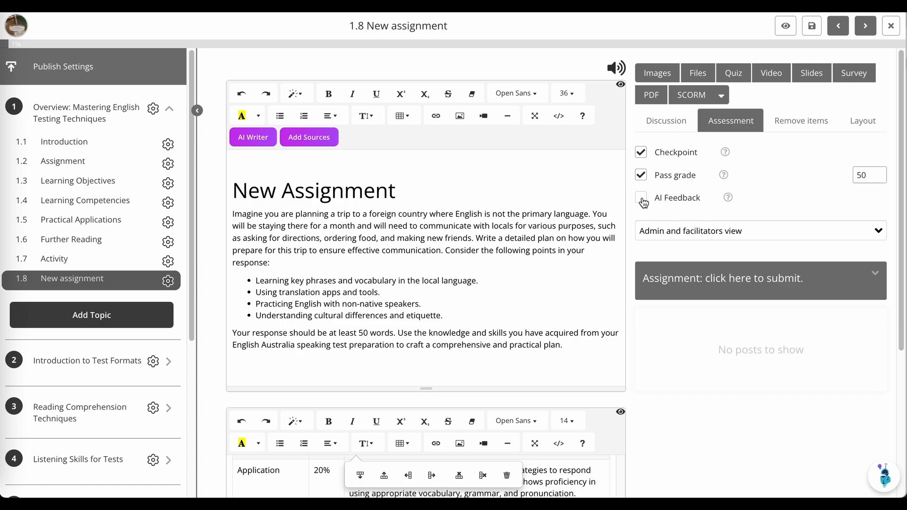
{"action": "left_click", "coordinate": [641, 175]}
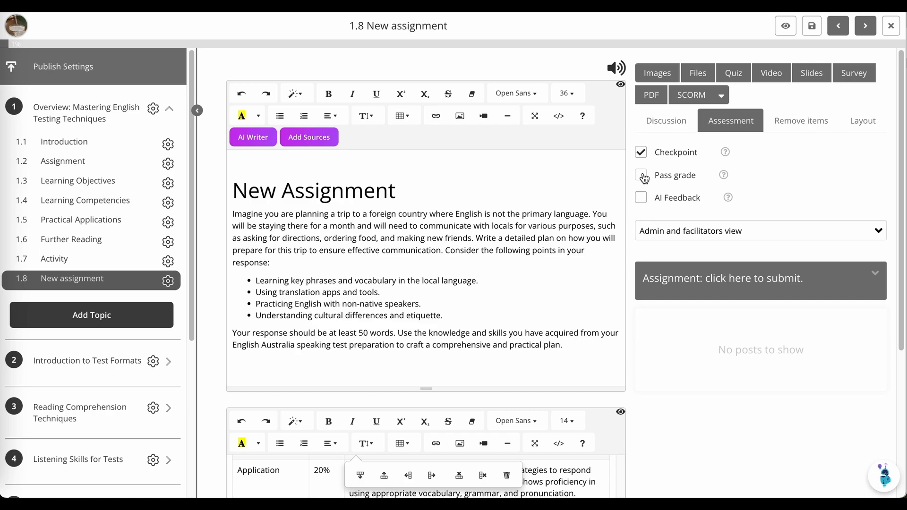
{"action": "left_click", "coordinate": [641, 175]}
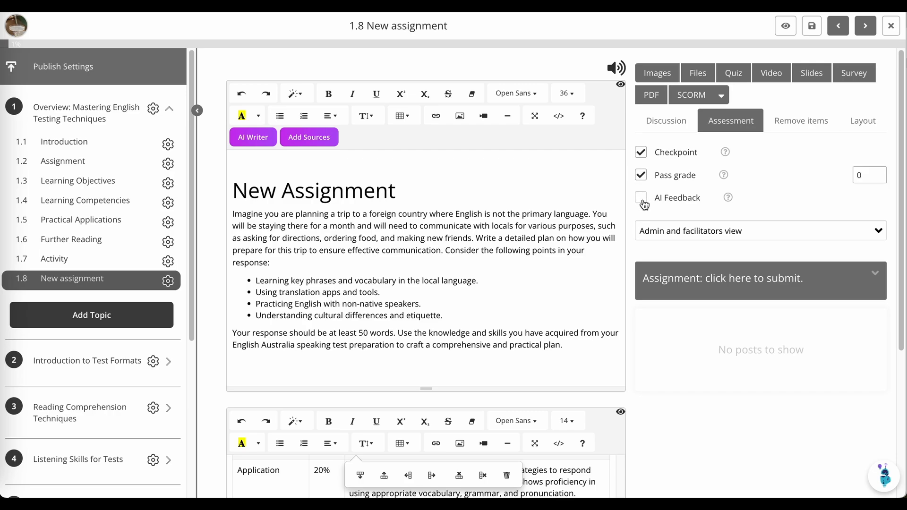
{"action": "left_click", "coordinate": [641, 198]}
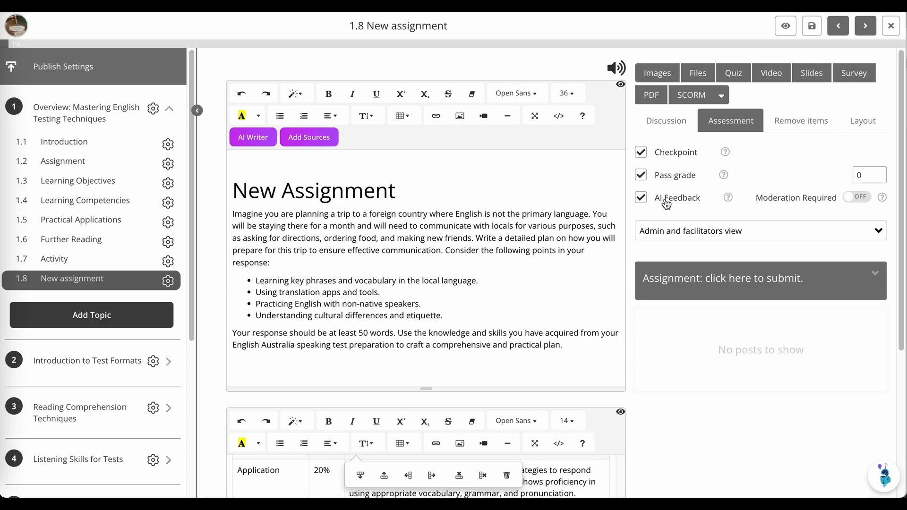
{"action": "mouse_move", "coordinate": [845, 86]}
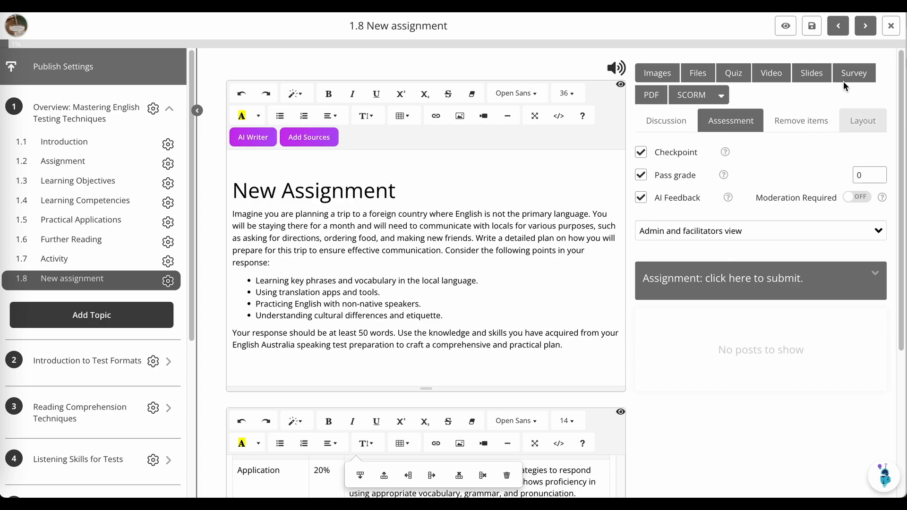
Preview the 1.8 New assignment in the learner-style course player view
{"action": "left_click", "coordinate": [785, 26]}
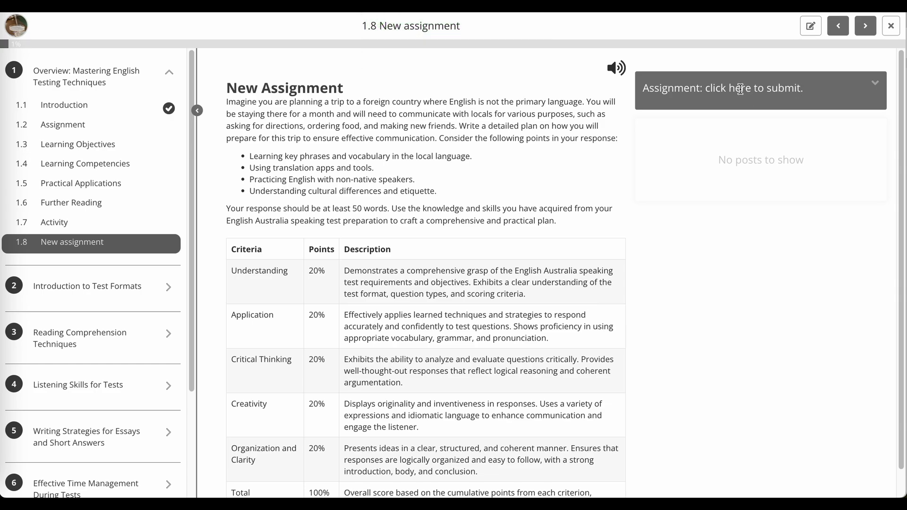
{"action": "mouse_move", "coordinate": [770, 311]}
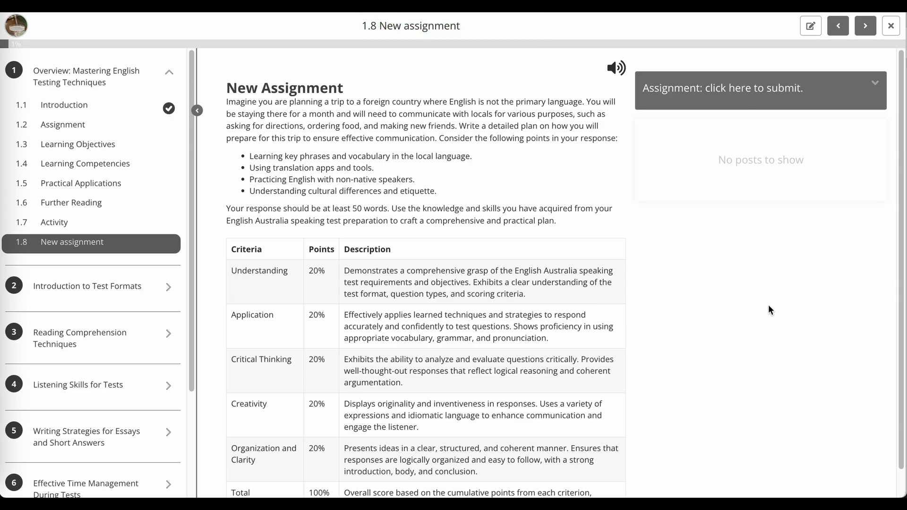